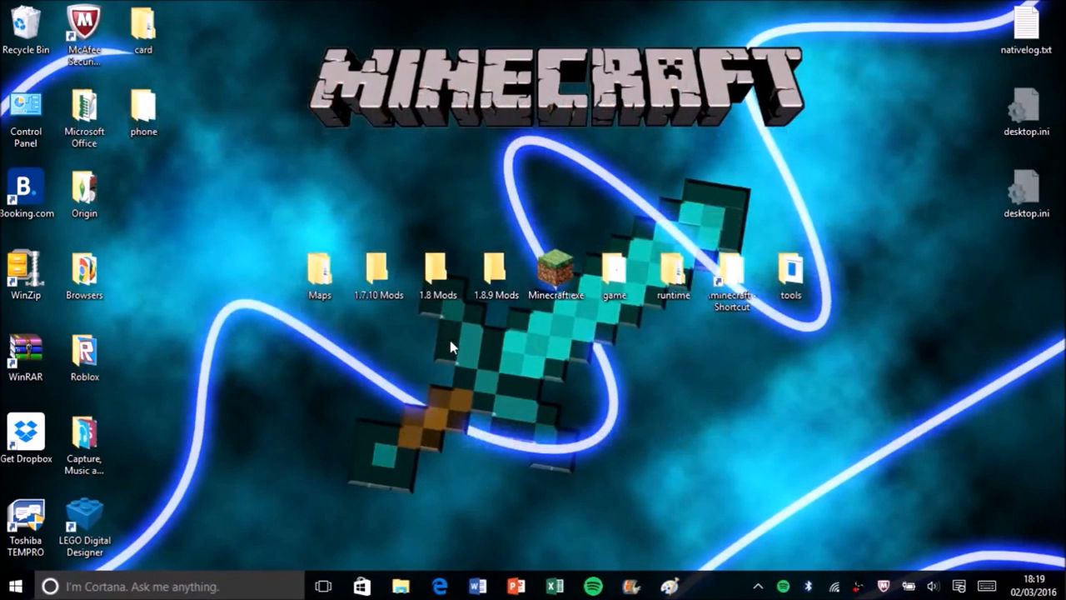
{"action": "mouse_move", "coordinate": [633, 340]}
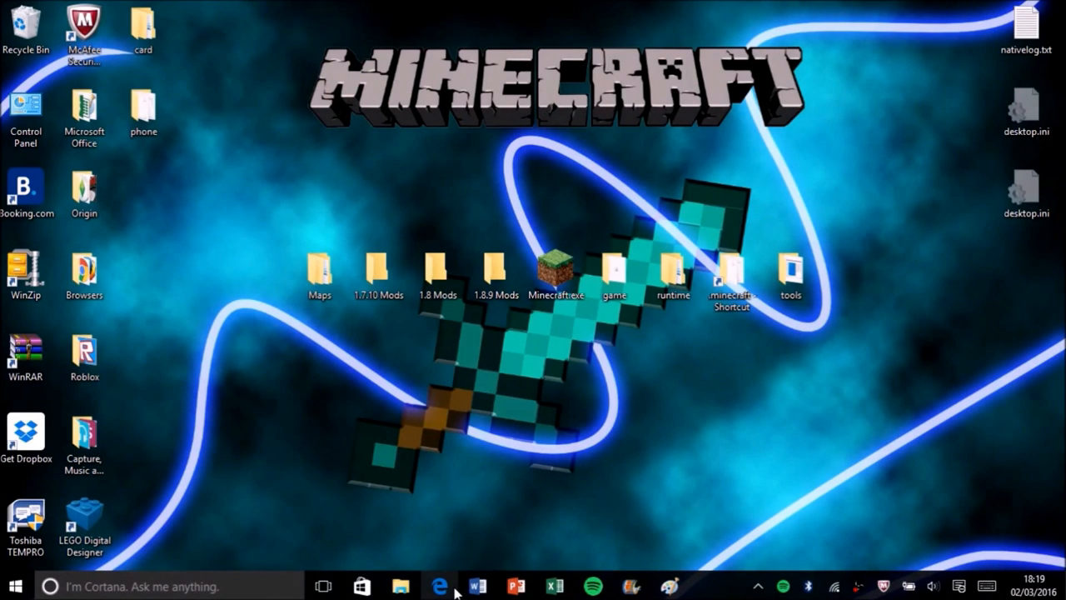
Open the desktop Browsers folder and launch Microsoft Edge on google.co.uk.
{"action": "left_click", "coordinate": [439, 585]}
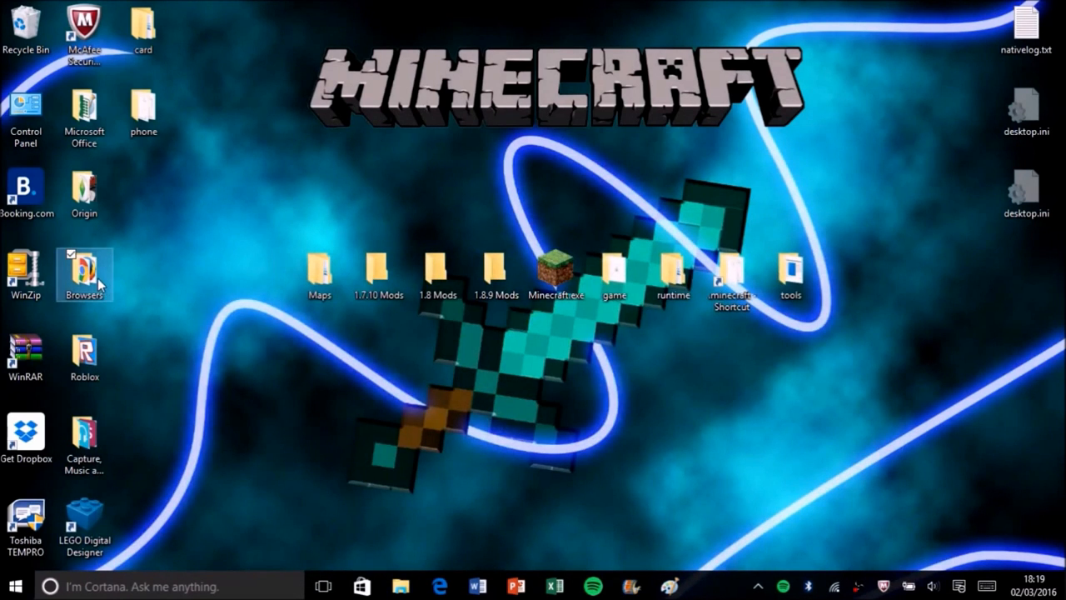
{"action": "double_click", "coordinate": [84, 275]}
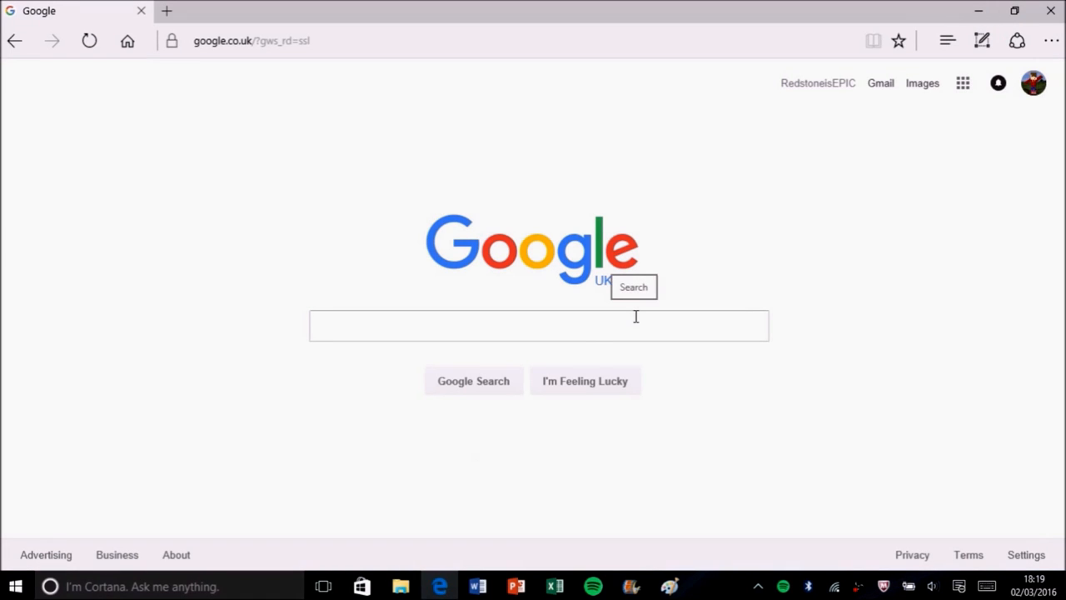
Search Google for 'texture packs 1.8.9'.
{"action": "left_click", "coordinate": [538, 325]}
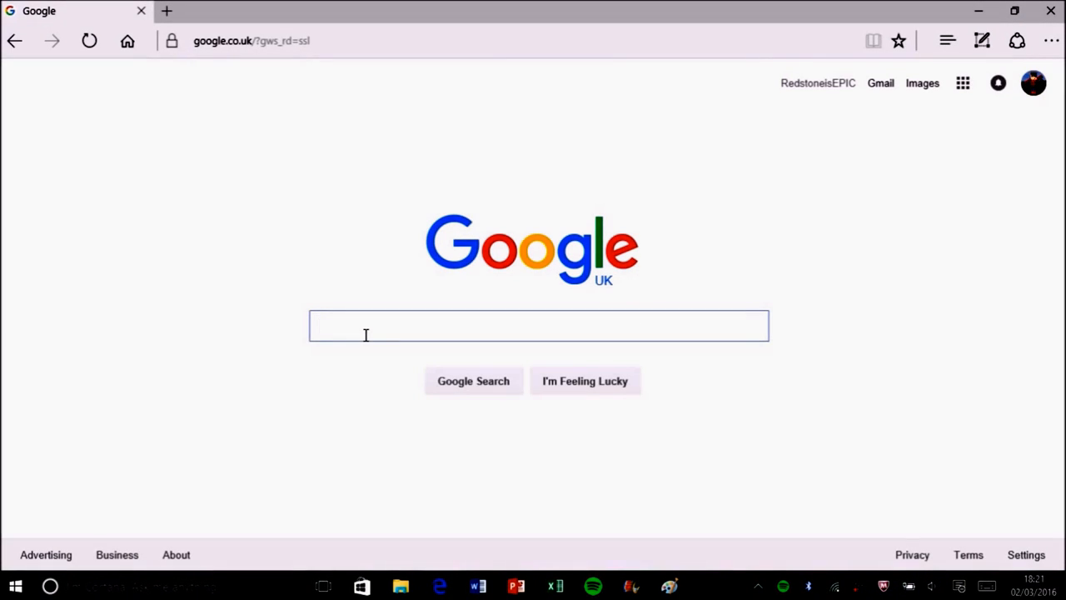
{"action": "type", "text": "texture packs"}
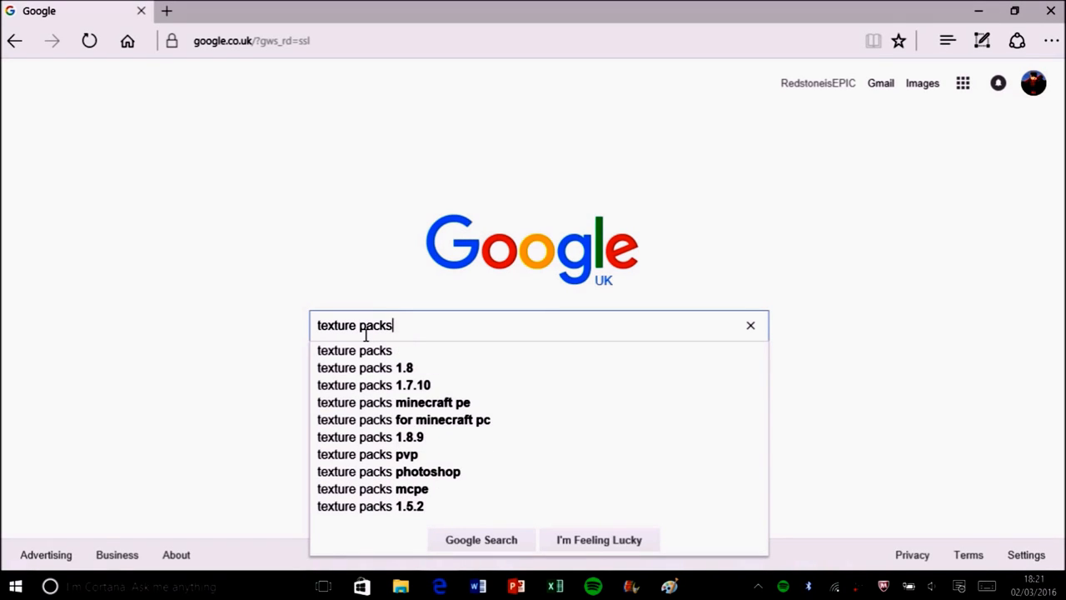
{"action": "type", "text": "\" \""}
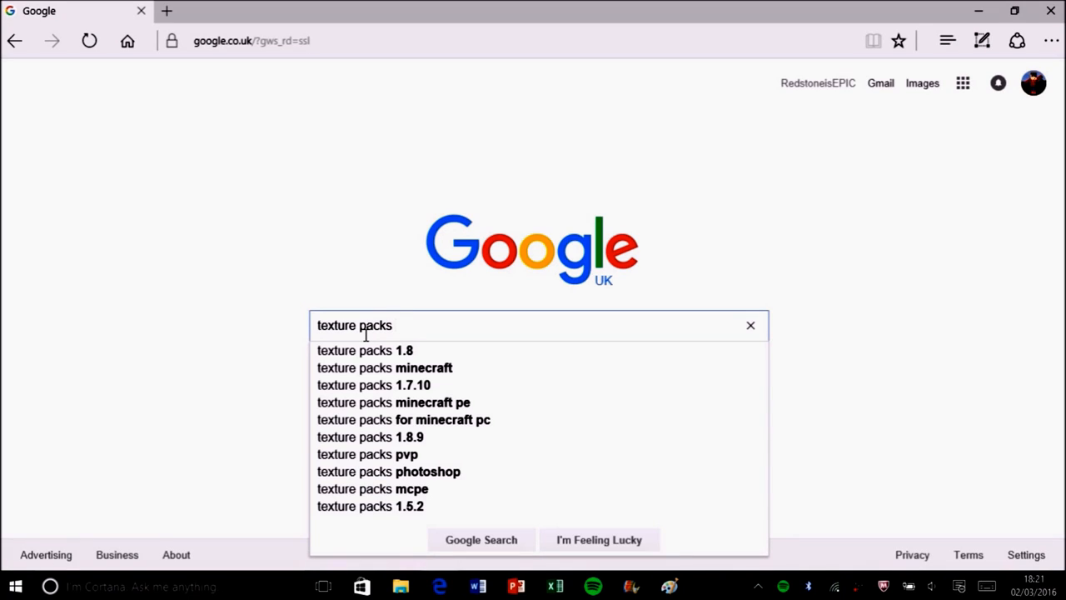
{"action": "type", "text": "\" \""}
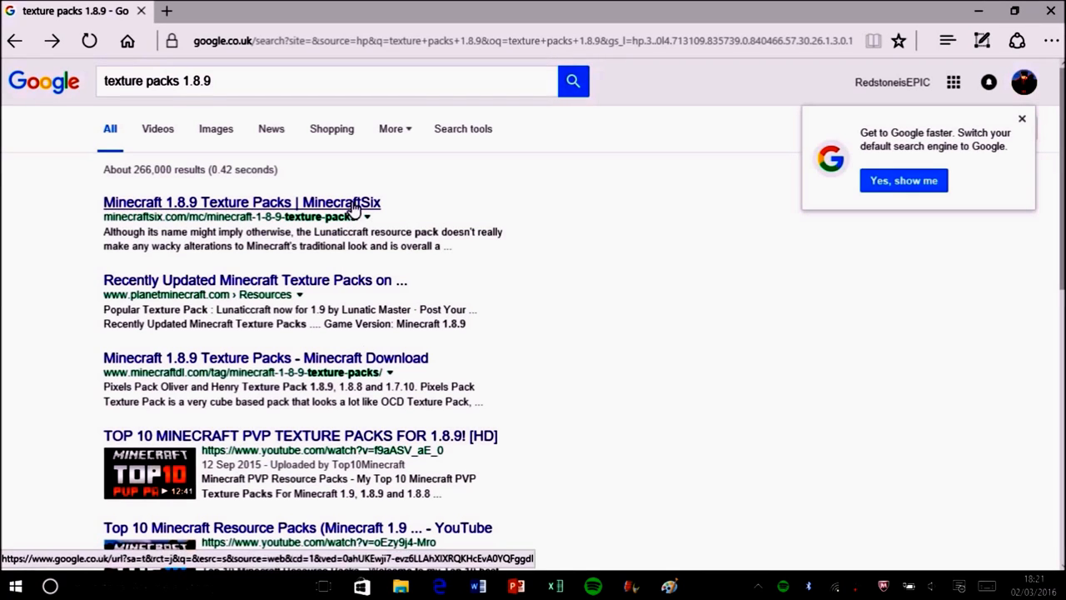
Open the MinecraftSix 1.8.9 texture packs result, then the OGZCraft Resource Pack article.
{"action": "left_click", "coordinate": [242, 202]}
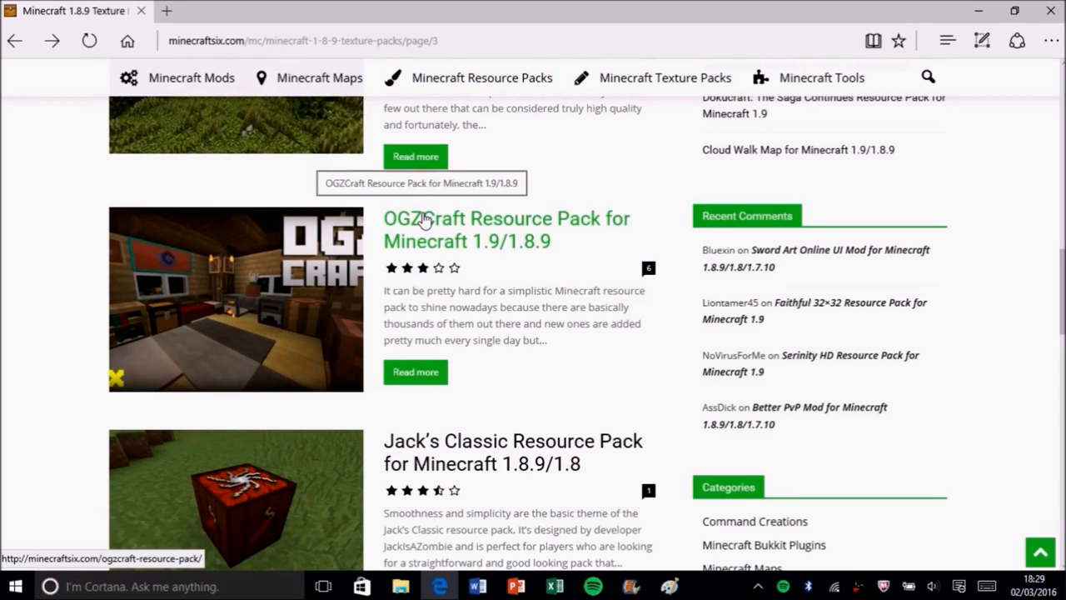
{"action": "left_click", "coordinate": [506, 229]}
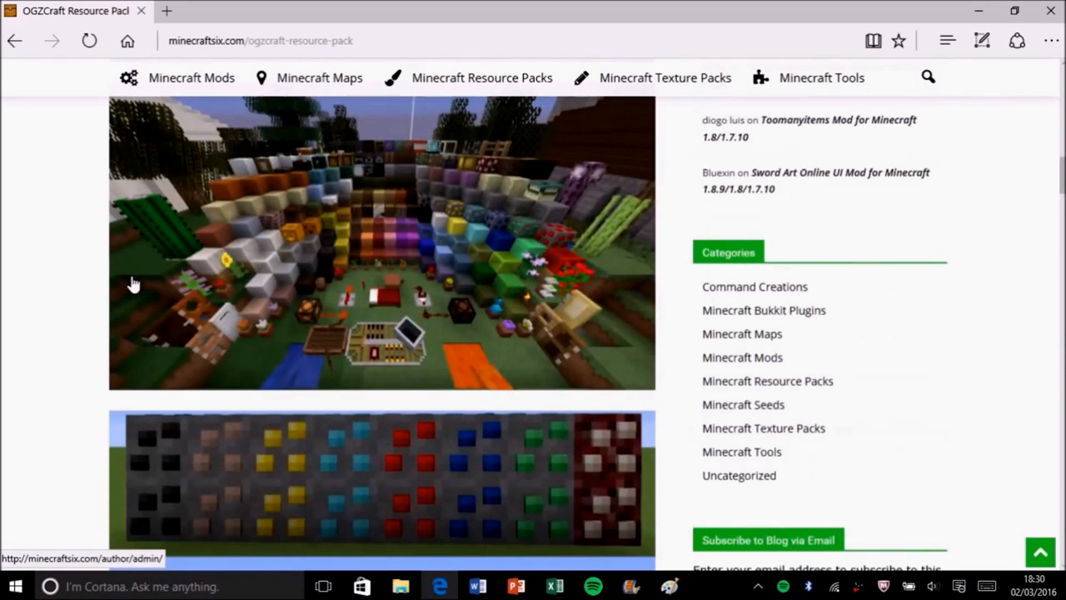
Scroll the OGZCraft page down to the changelog and download links section.
{"action": "scroll", "scroll_direction": "down", "scroll_amount": 3}
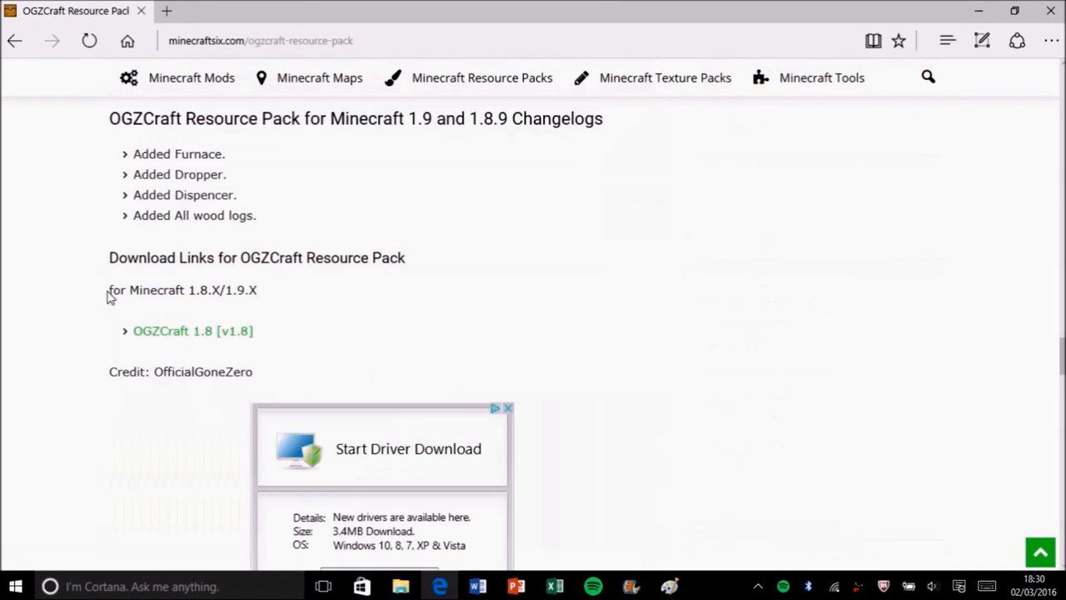
{"action": "mouse_move", "coordinate": [236, 394]}
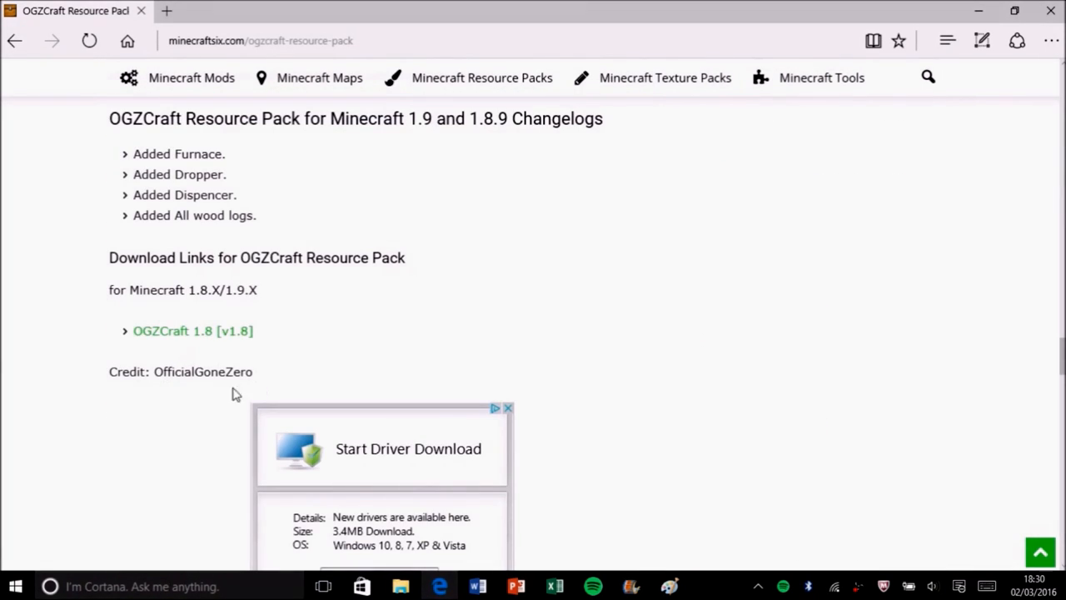
{"action": "mouse_move", "coordinate": [204, 337]}
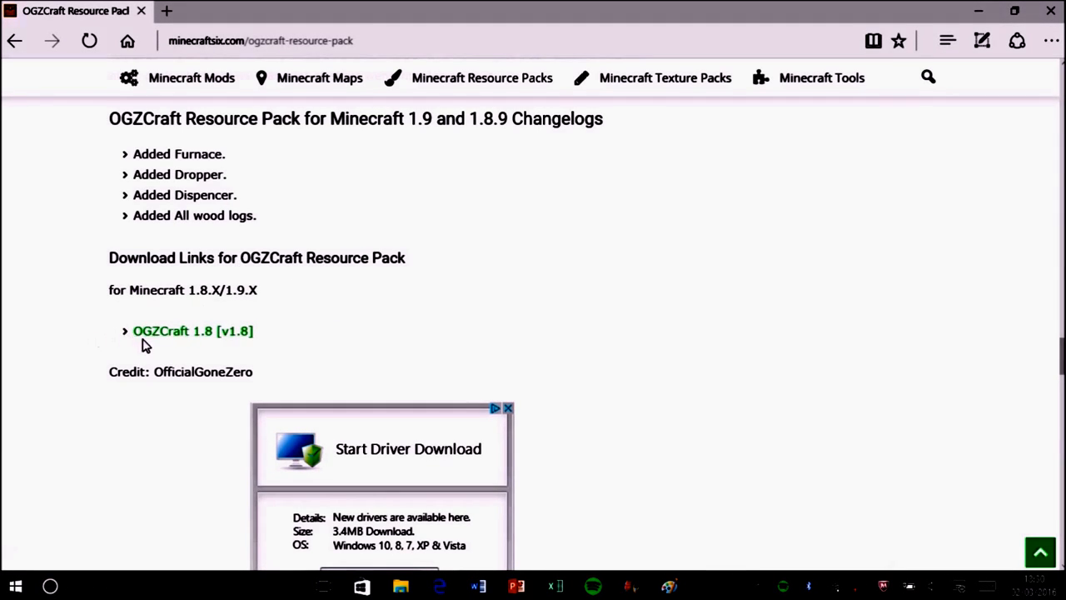
{"action": "mouse_move", "coordinate": [193, 331]}
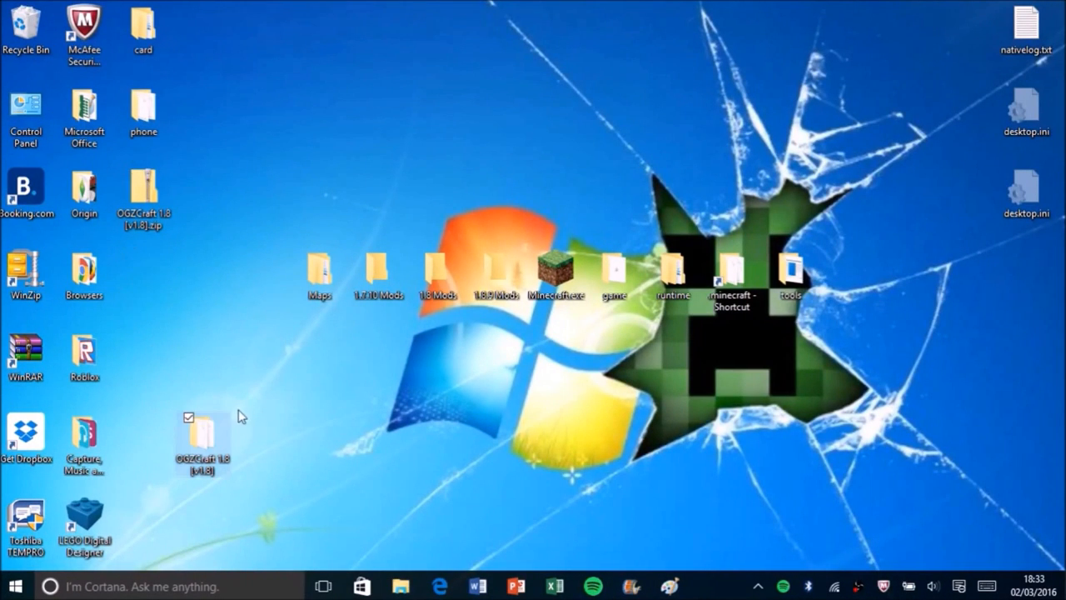
{"action": "mouse_move", "coordinate": [166, 280]}
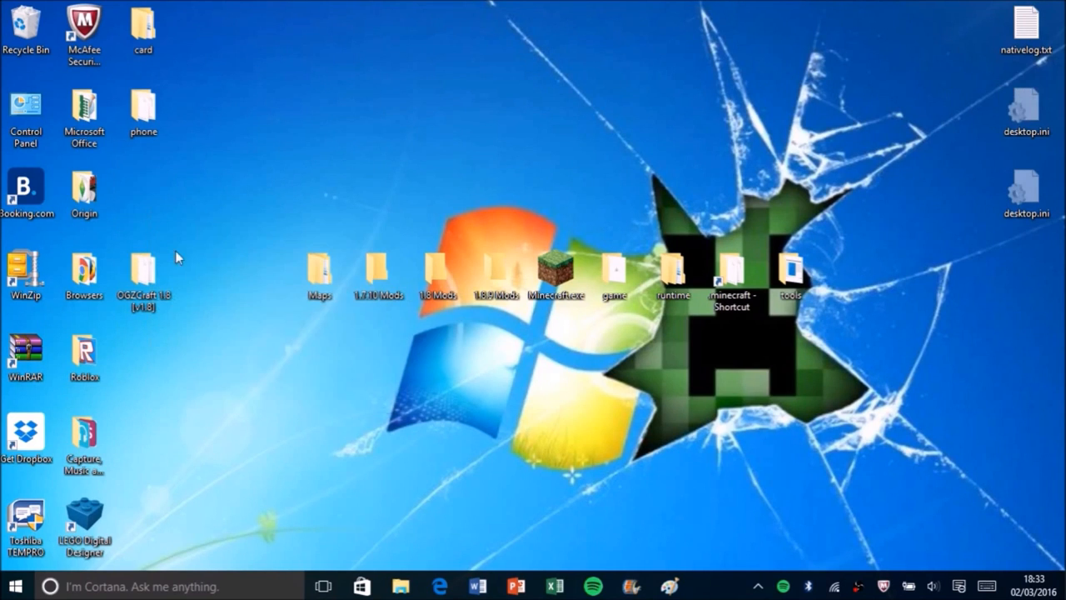
Reposition the OGZCraft 1.8 [v1.8] folder lower-left on the desktop and bring up Windows search.
{"action": "left_click_drag", "start_coordinate": [144, 275], "coordinate": [673, 525]}
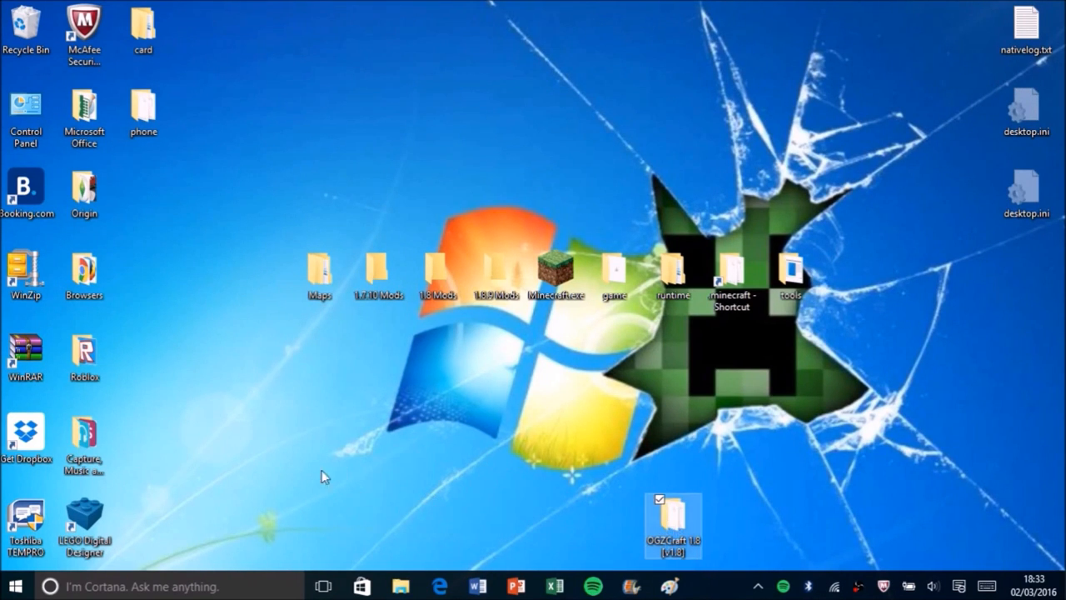
{"action": "left_click_drag", "start_coordinate": [673, 524], "coordinate": [321, 438]}
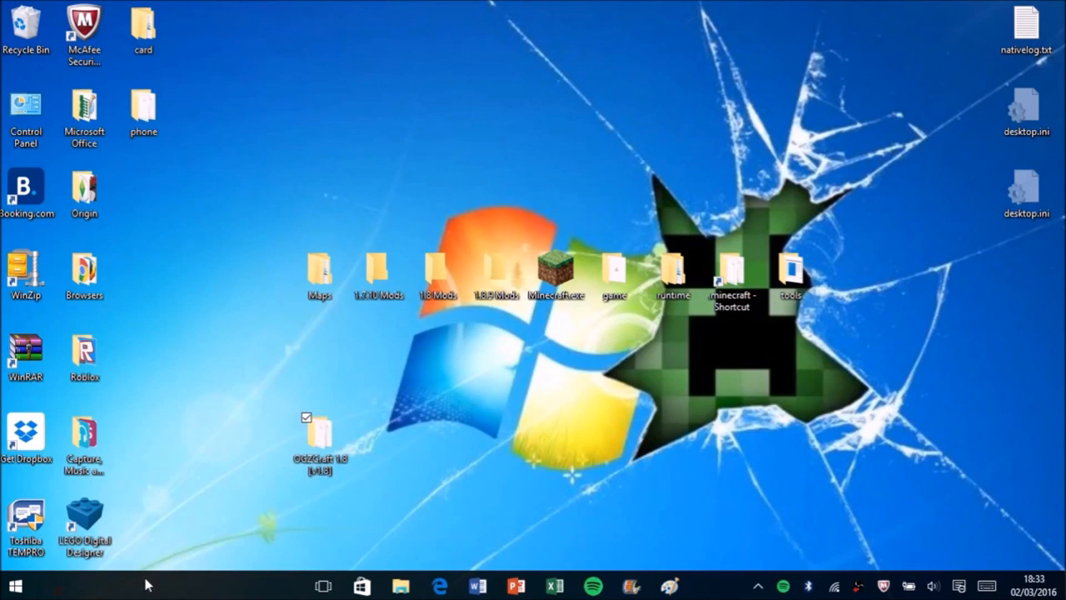
{"action": "left_click", "coordinate": [14, 585]}
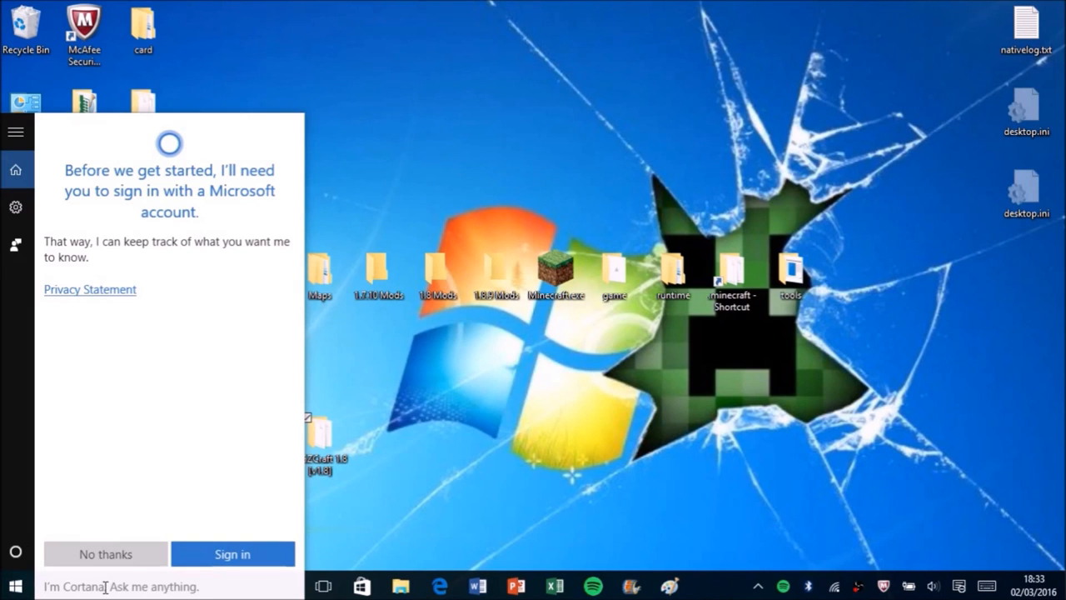
{"action": "mouse_move", "coordinate": [106, 554]}
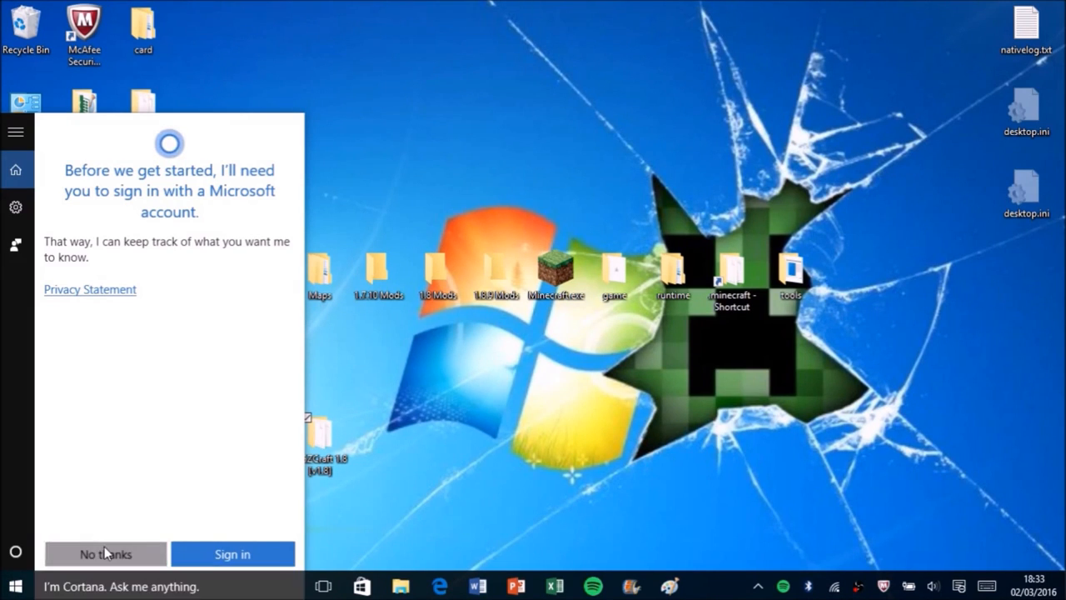
Decline the Cortana sign-in and open the %appdata% Roaming folder.
{"action": "left_click", "coordinate": [105, 554]}
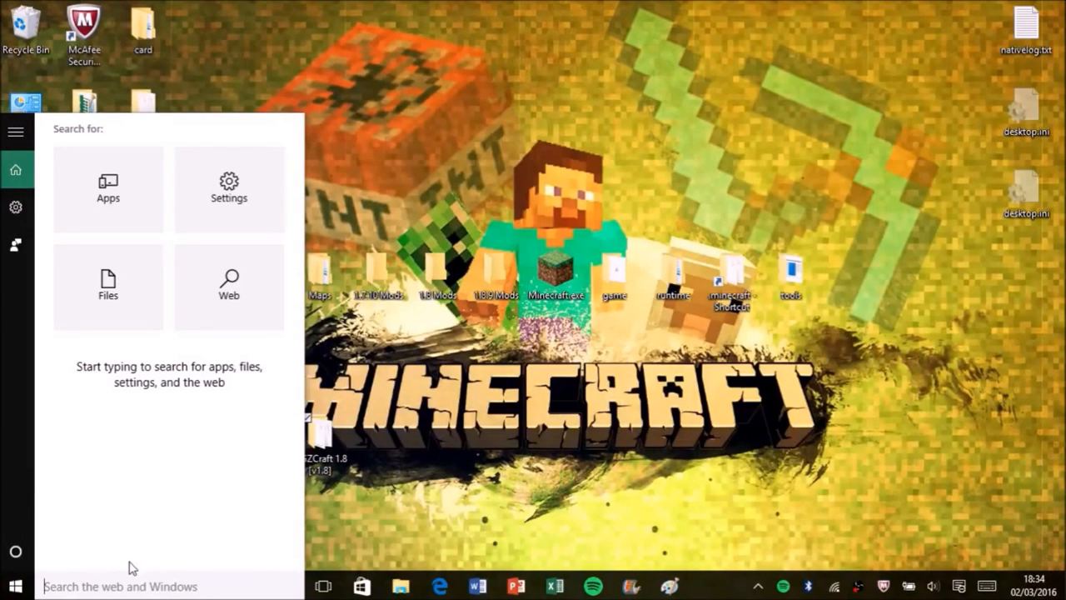
{"action": "mouse_move", "coordinate": [115, 506]}
{"action": "type", "text": "%"}
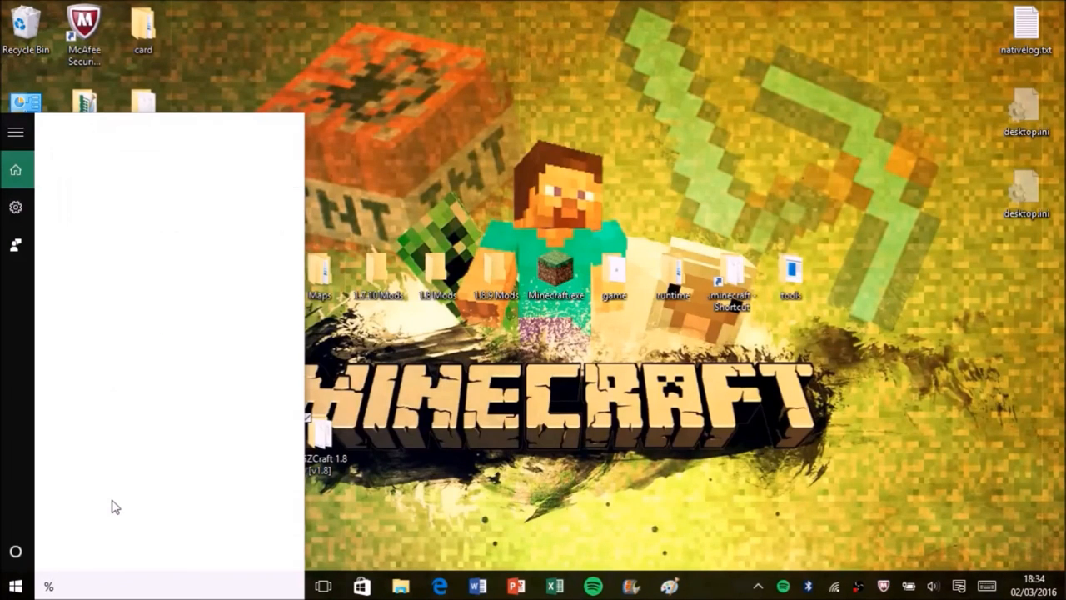
{"action": "type", "text": "appdata"}
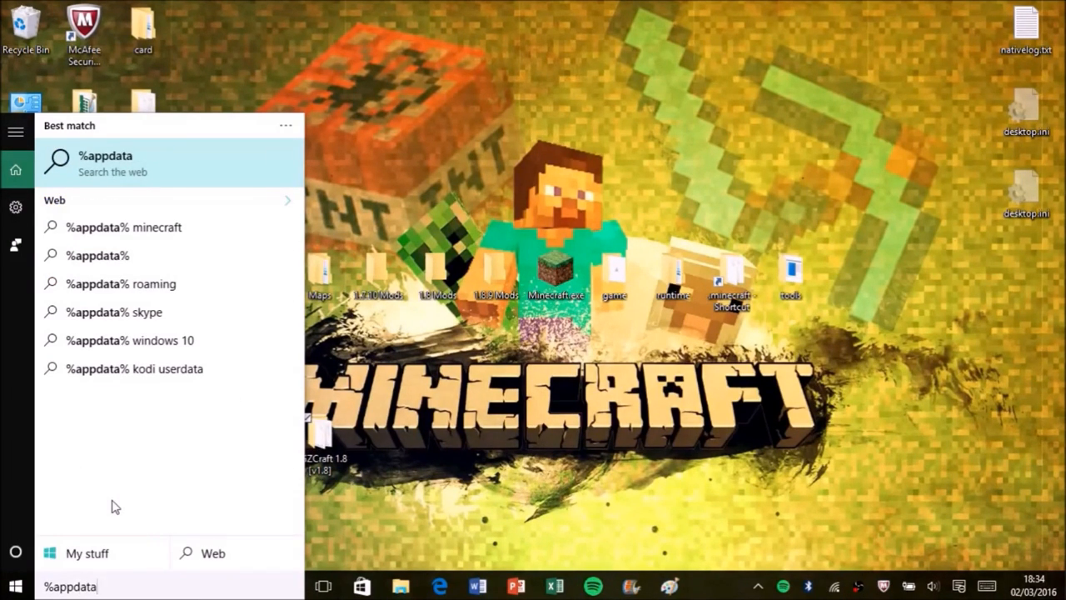
{"action": "type", "text": "%"}
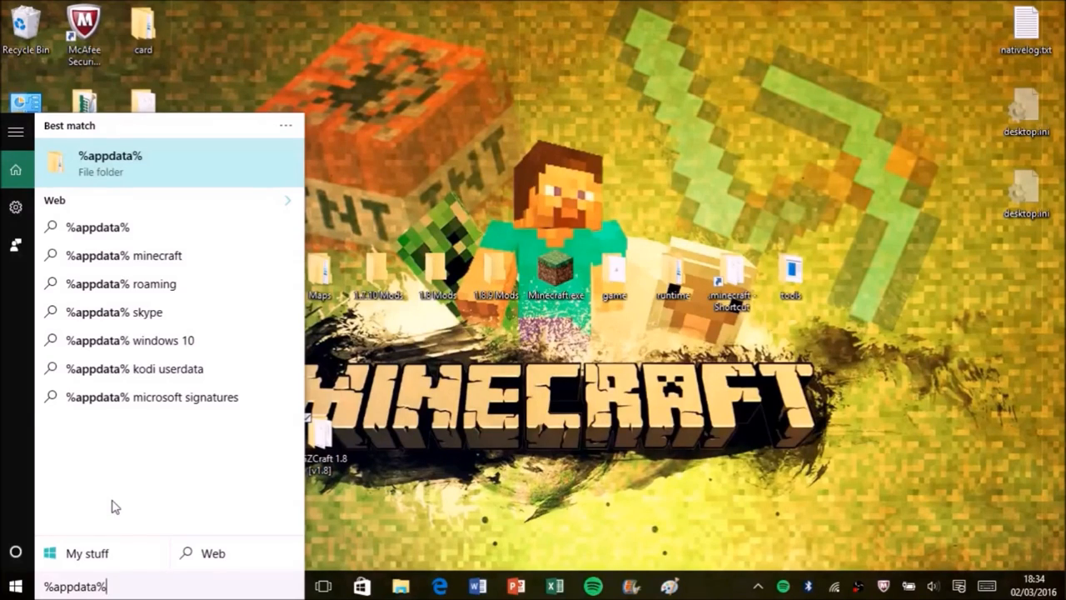
{"action": "left_click", "coordinate": [109, 163]}
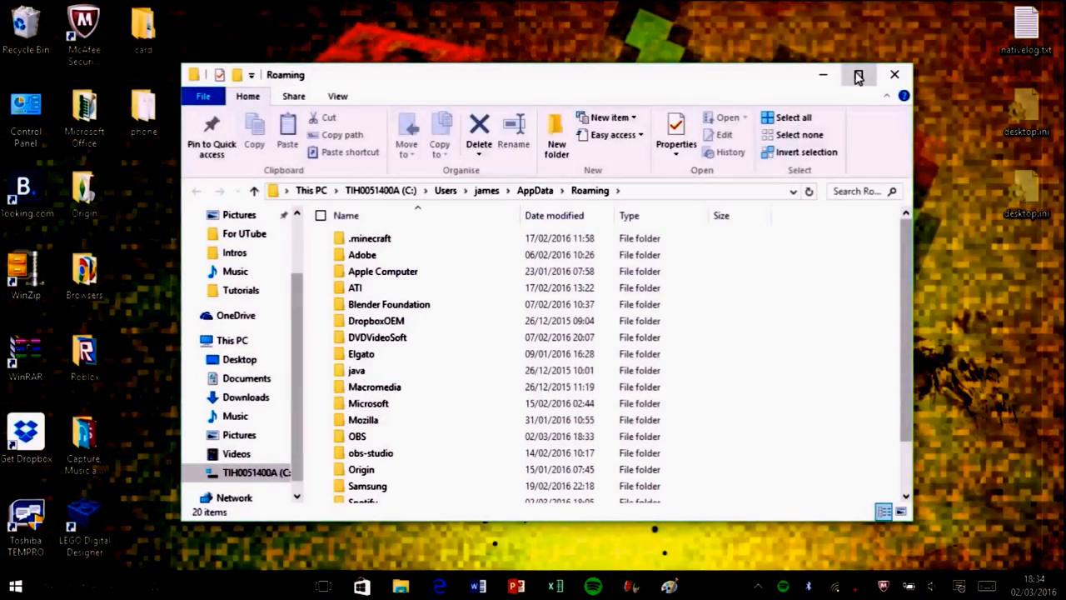
Maximize the Roaming window, open the .minecraft folder, and restore the window size.
{"action": "left_click", "coordinate": [858, 75]}
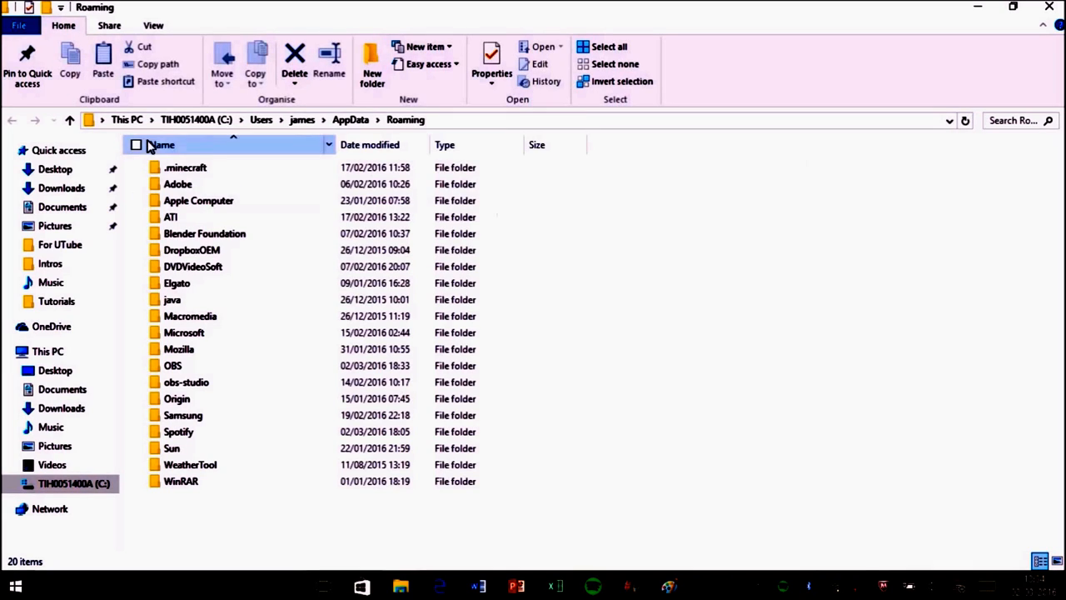
{"action": "left_click", "coordinate": [185, 167]}
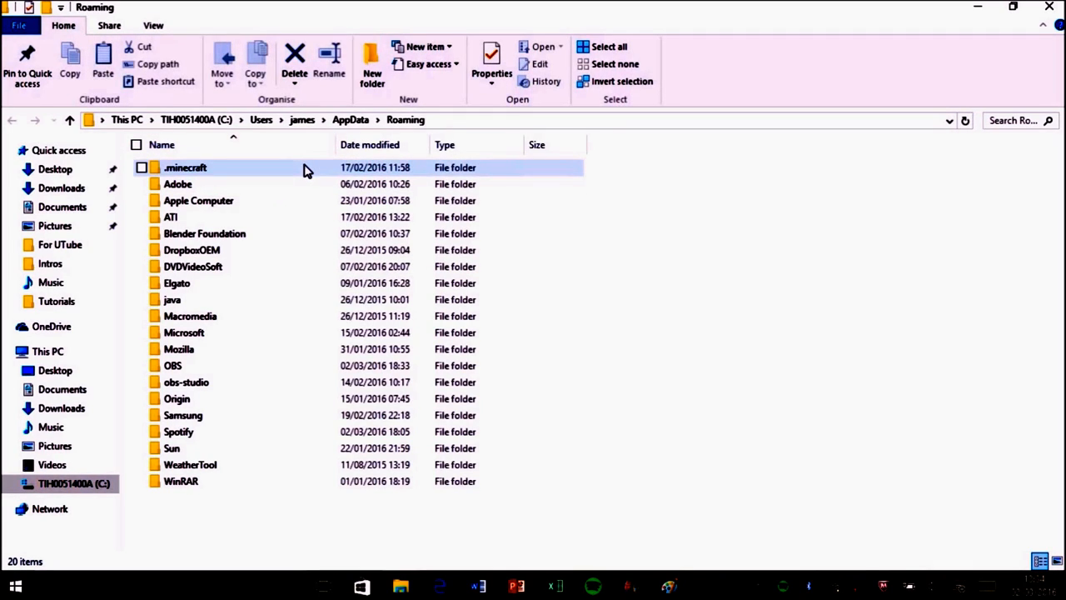
{"action": "right_click", "coordinate": [304, 169]}
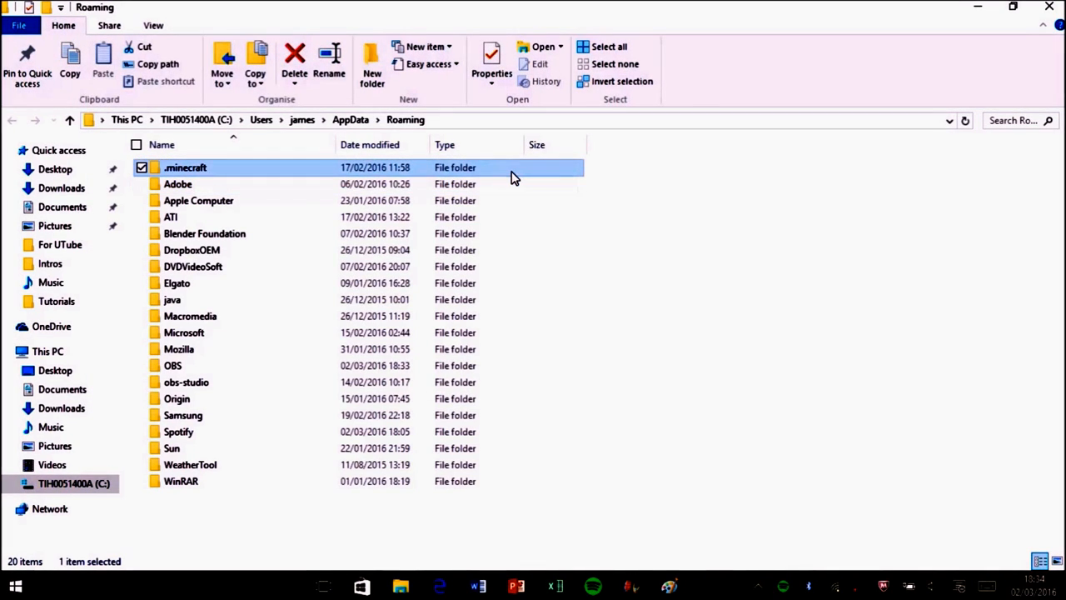
{"action": "right_click", "coordinate": [185, 167]}
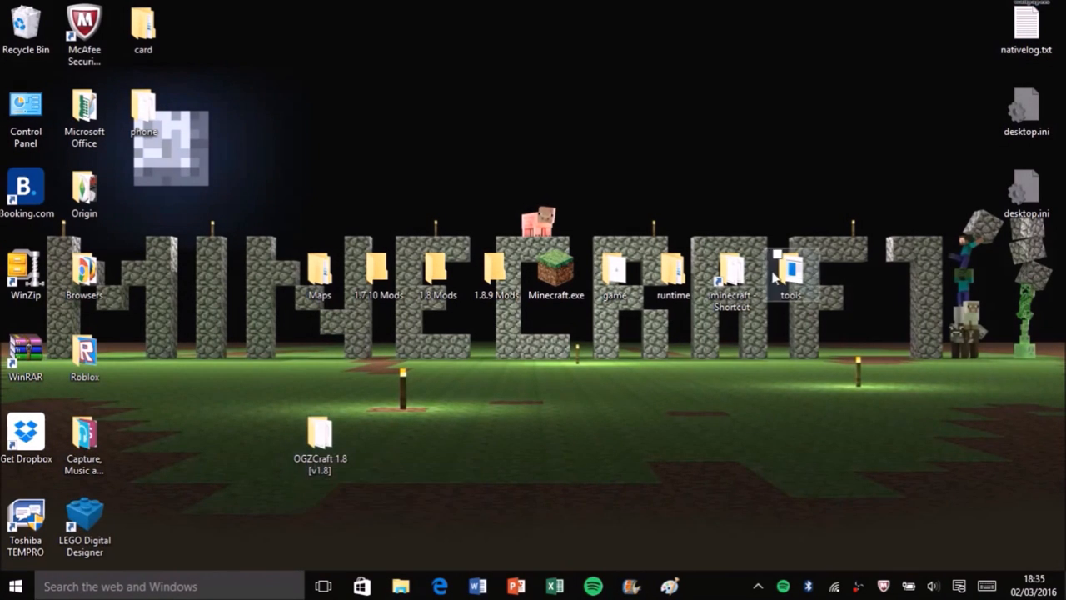
{"action": "left_click", "coordinate": [730, 275]}
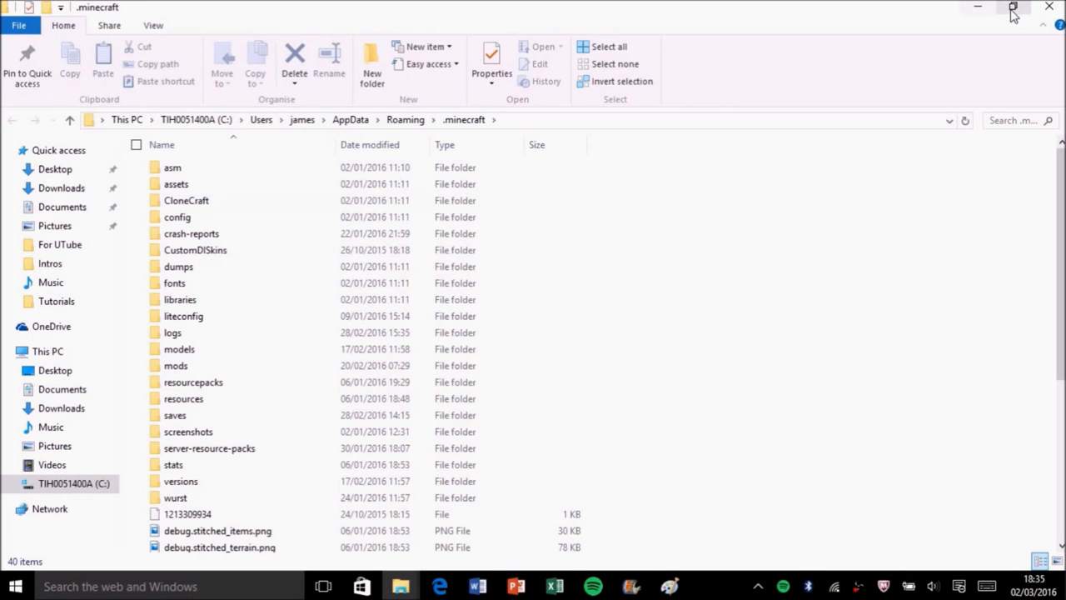
{"action": "left_click", "coordinate": [1012, 6]}
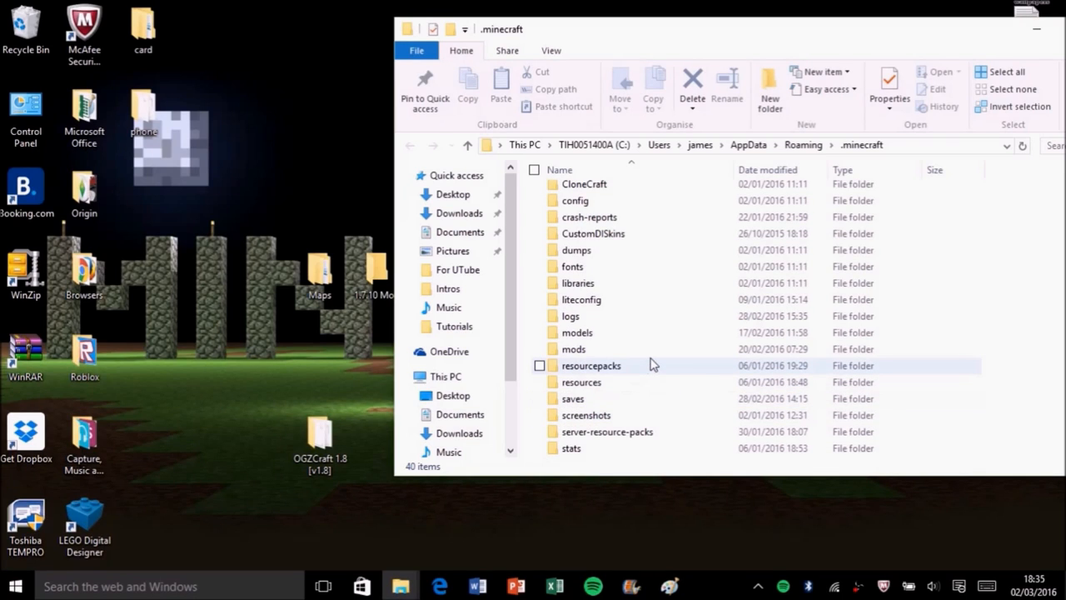
Open resourcepacks to confirm the OGZCraft 1.8 [v1.8] folder, then close the window.
{"action": "left_click", "coordinate": [591, 365]}
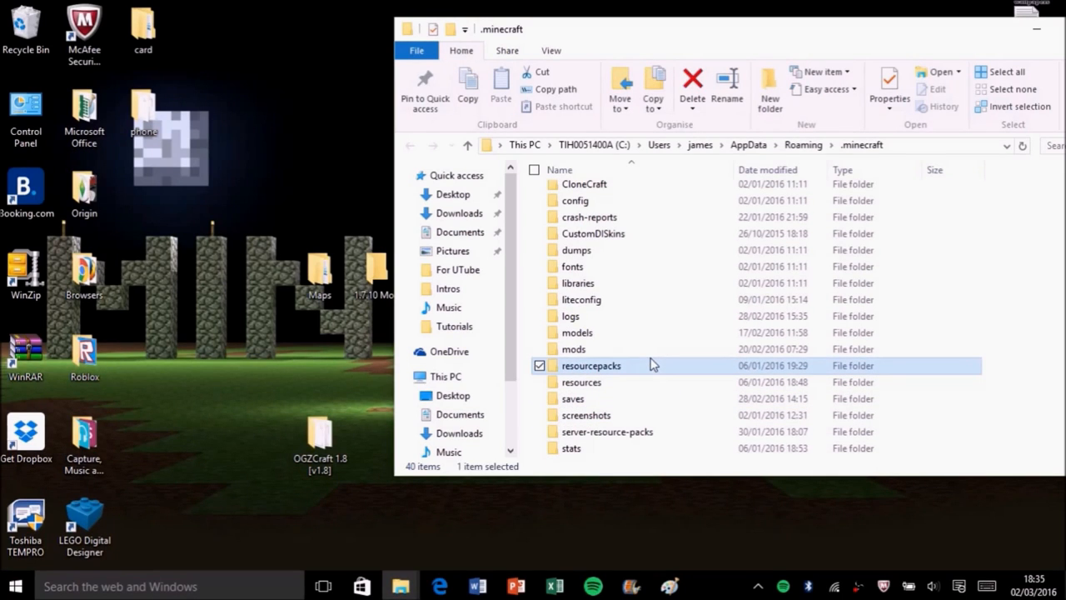
{"action": "mouse_move", "coordinate": [643, 373]}
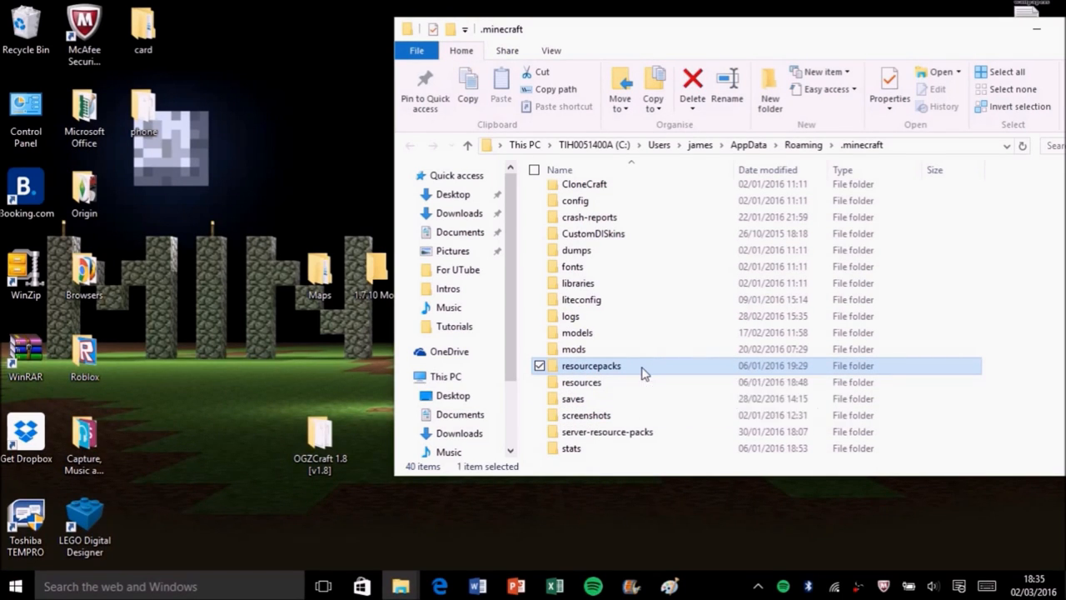
{"action": "double_click", "coordinate": [591, 366]}
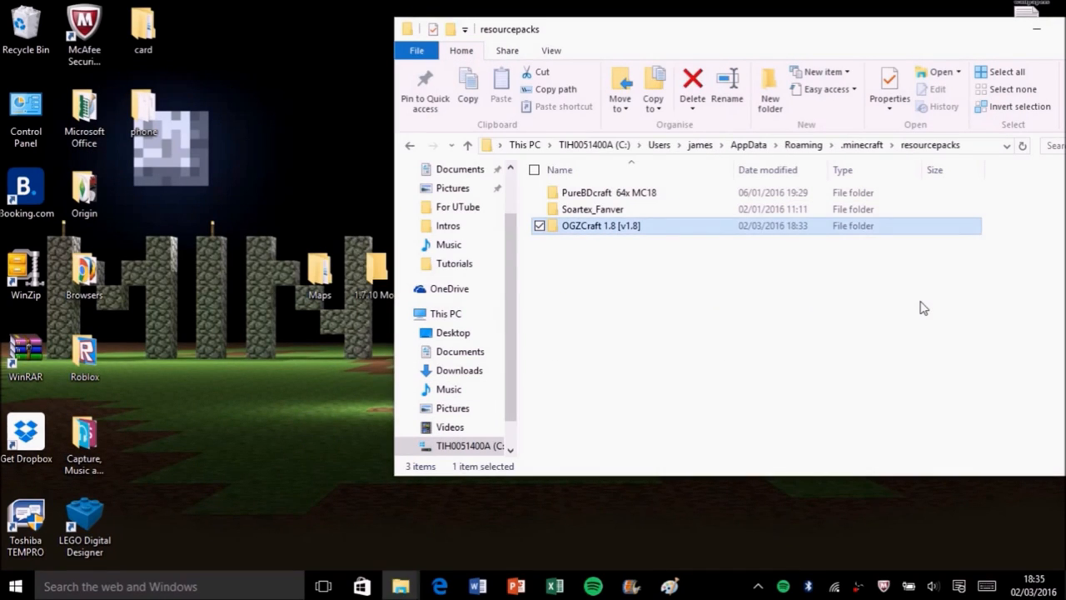
{"action": "mouse_move", "coordinate": [764, 45]}
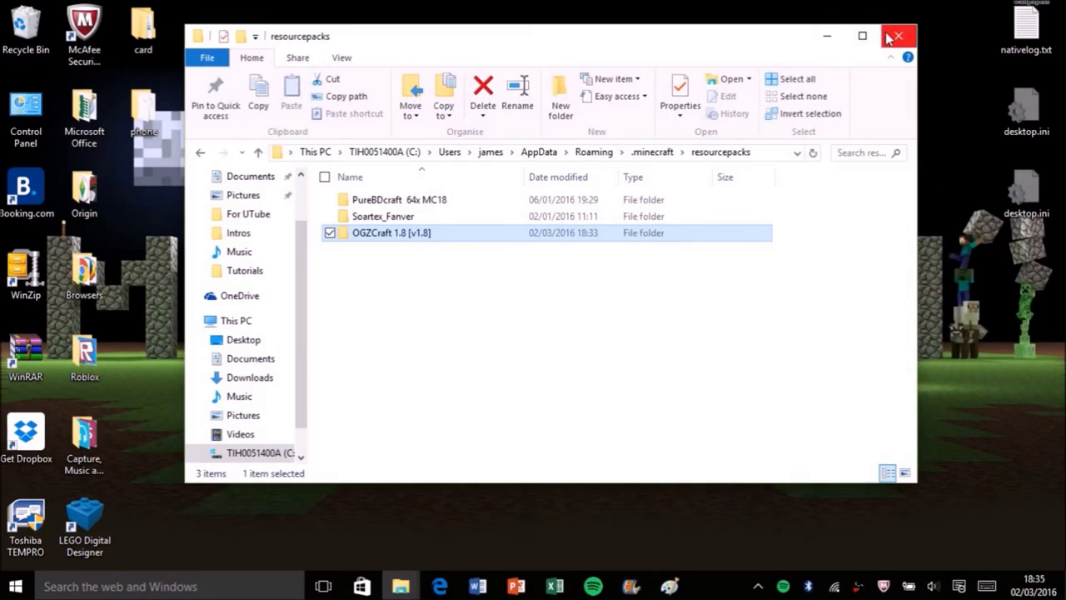
{"action": "left_click", "coordinate": [897, 35]}
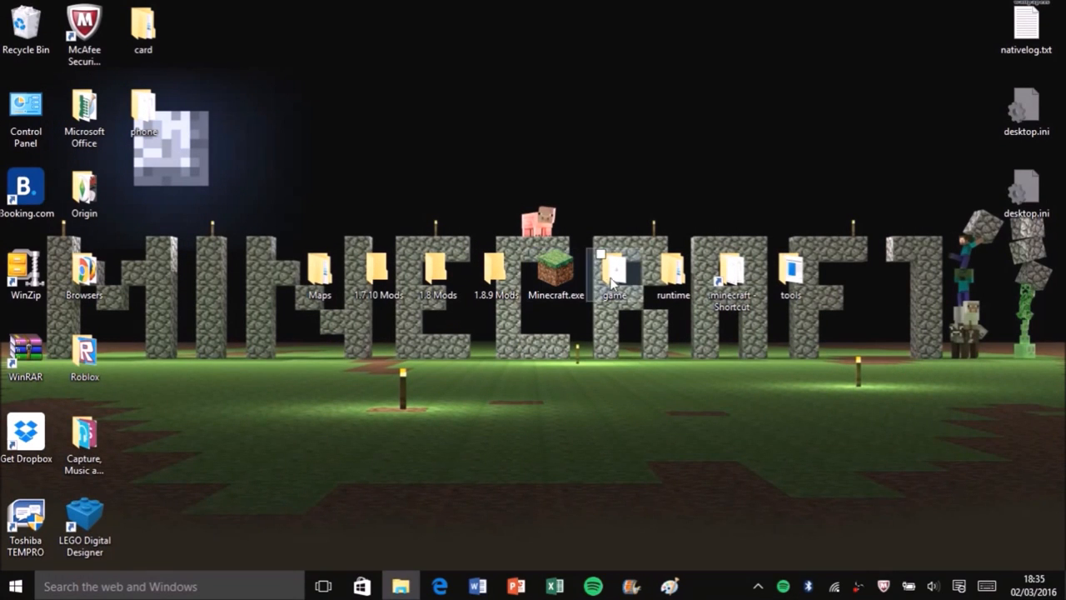
{"action": "left_click", "coordinate": [555, 271]}
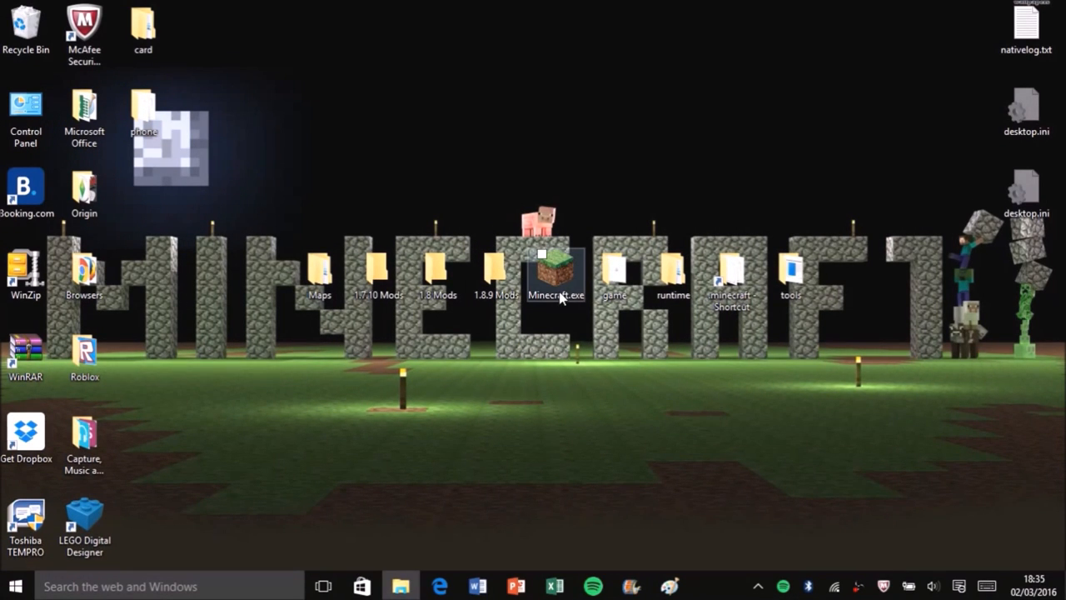
{"action": "mouse_move", "coordinate": [557, 275]}
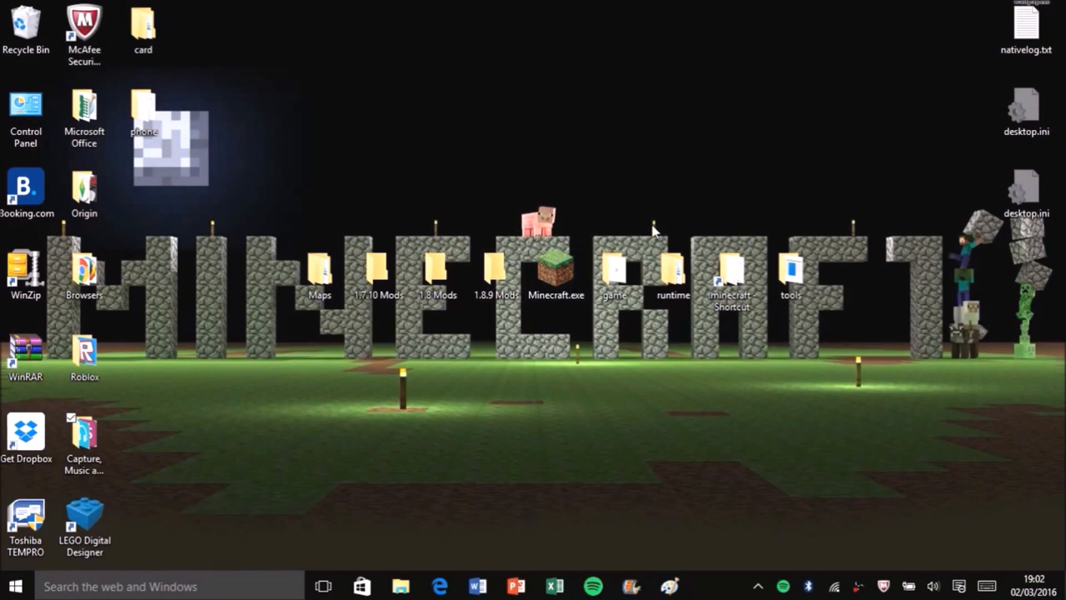
{"action": "mouse_move", "coordinate": [595, 217]}
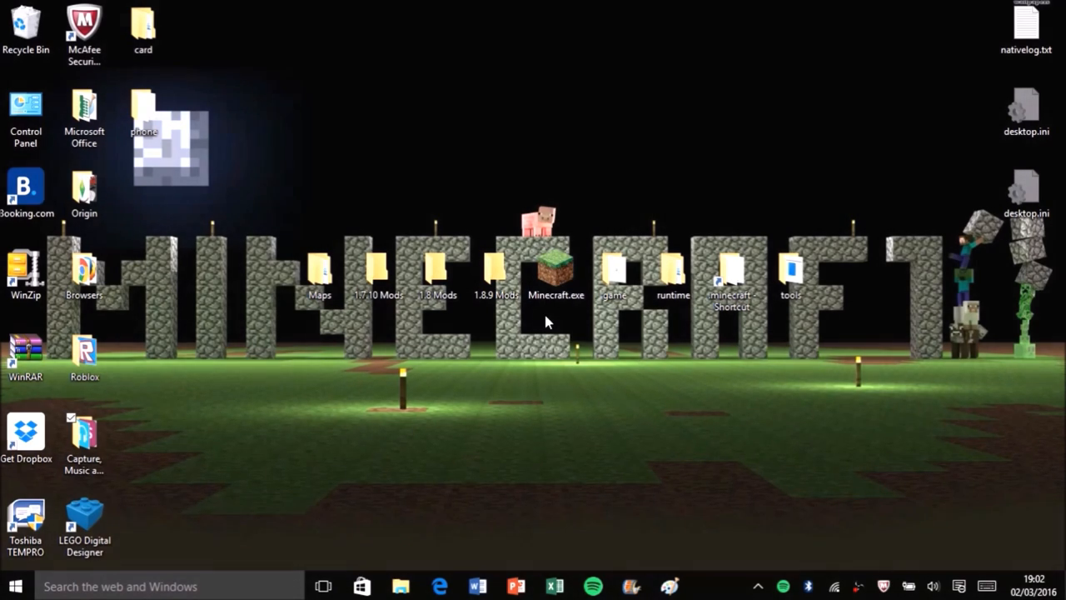
Launch Minecraft 1.8.9 and activate OGZCraft 1.8 [v1.8] under Options > Resource Packs.
{"action": "double_click", "coordinate": [556, 267]}
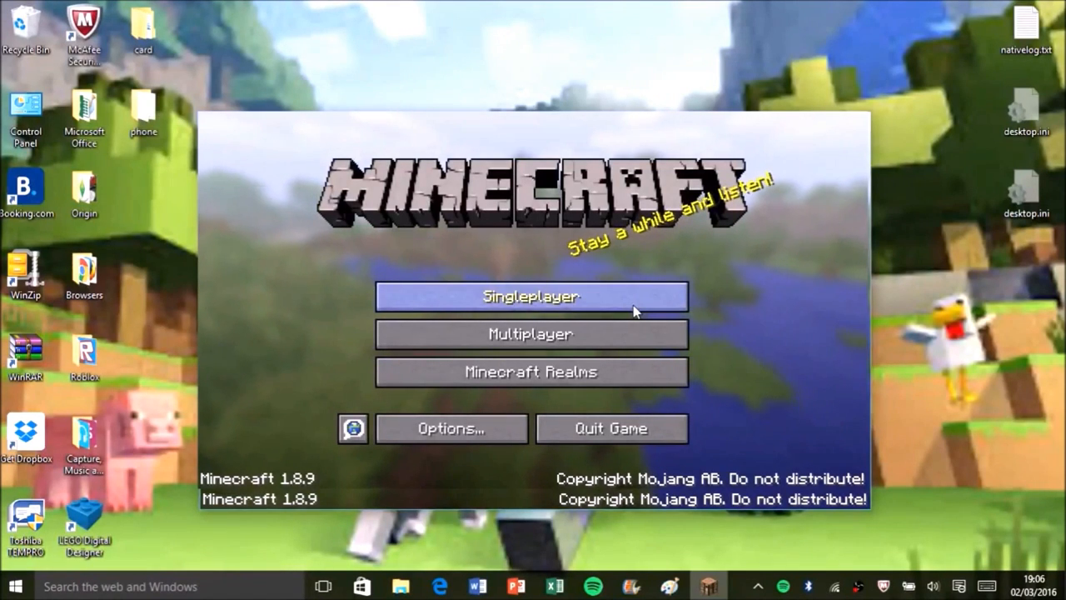
{"action": "mouse_move", "coordinate": [633, 175]}
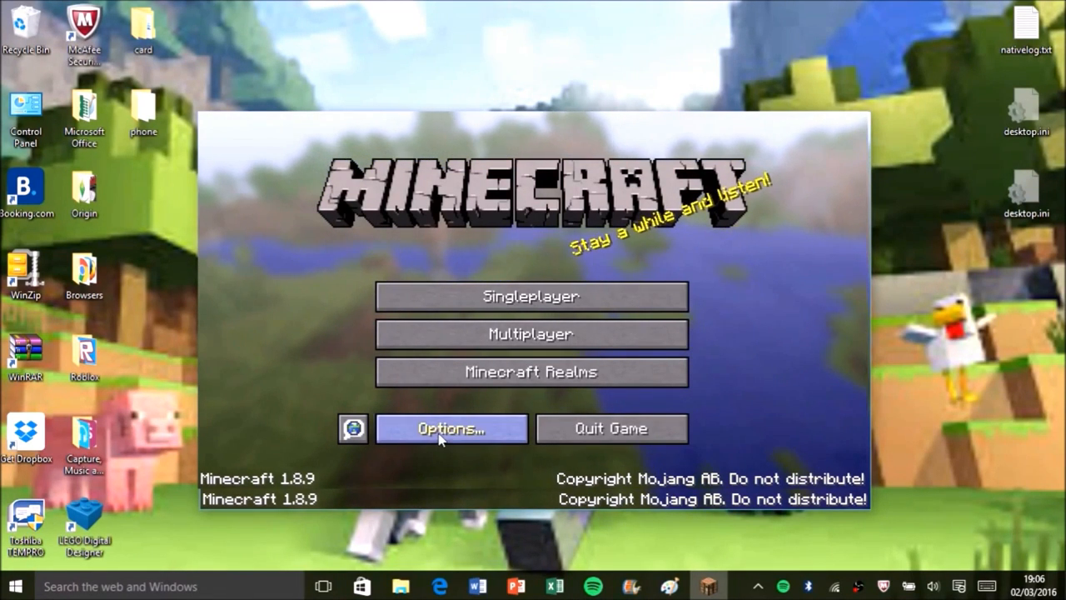
{"action": "left_click", "coordinate": [450, 428]}
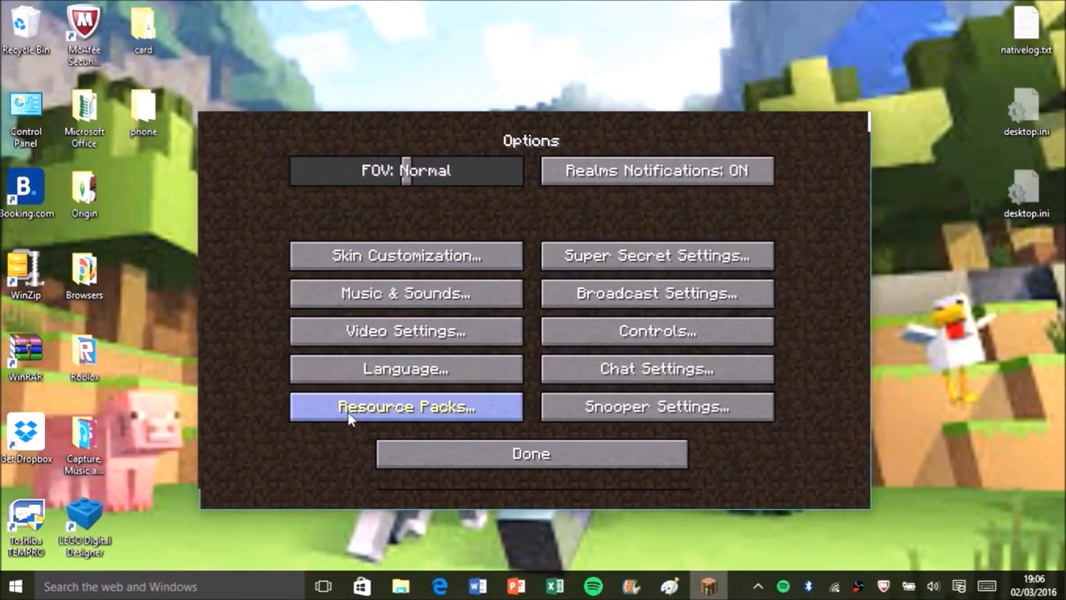
{"action": "left_click", "coordinate": [405, 406]}
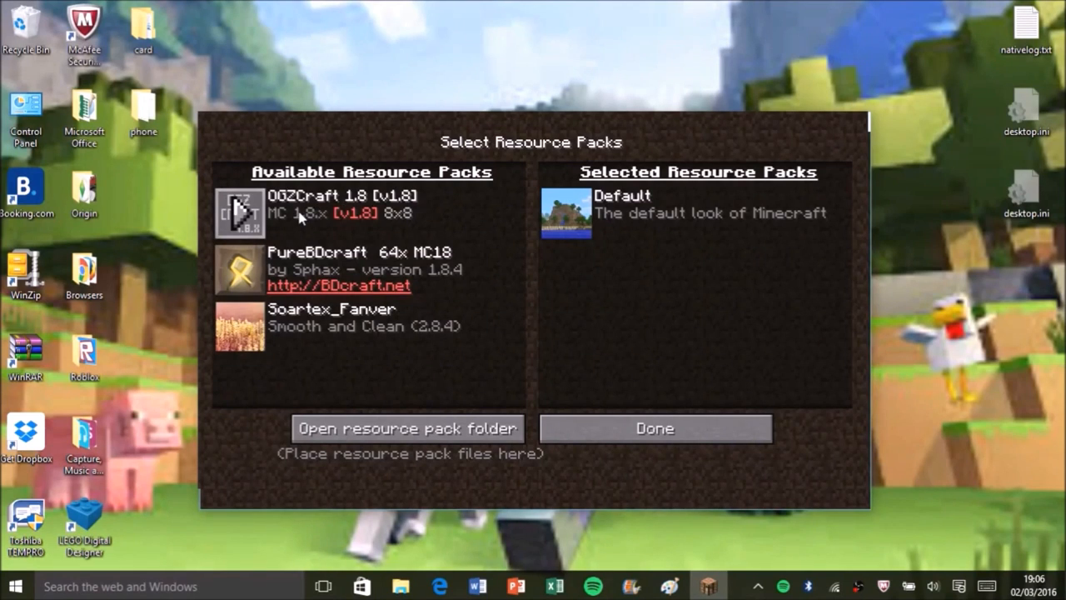
{"action": "mouse_move", "coordinate": [290, 229]}
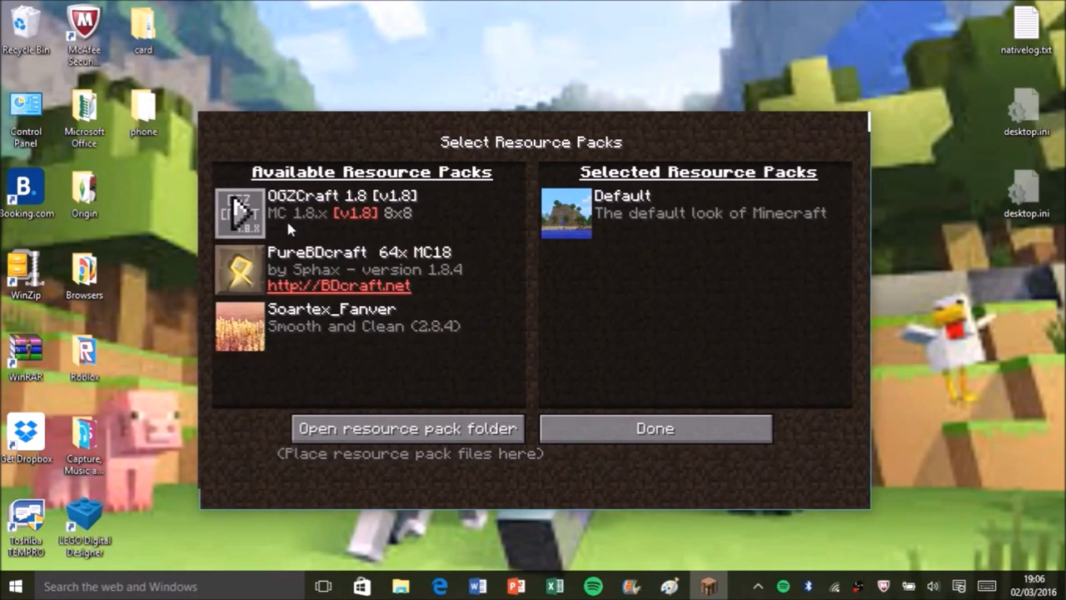
{"action": "mouse_move", "coordinate": [254, 225]}
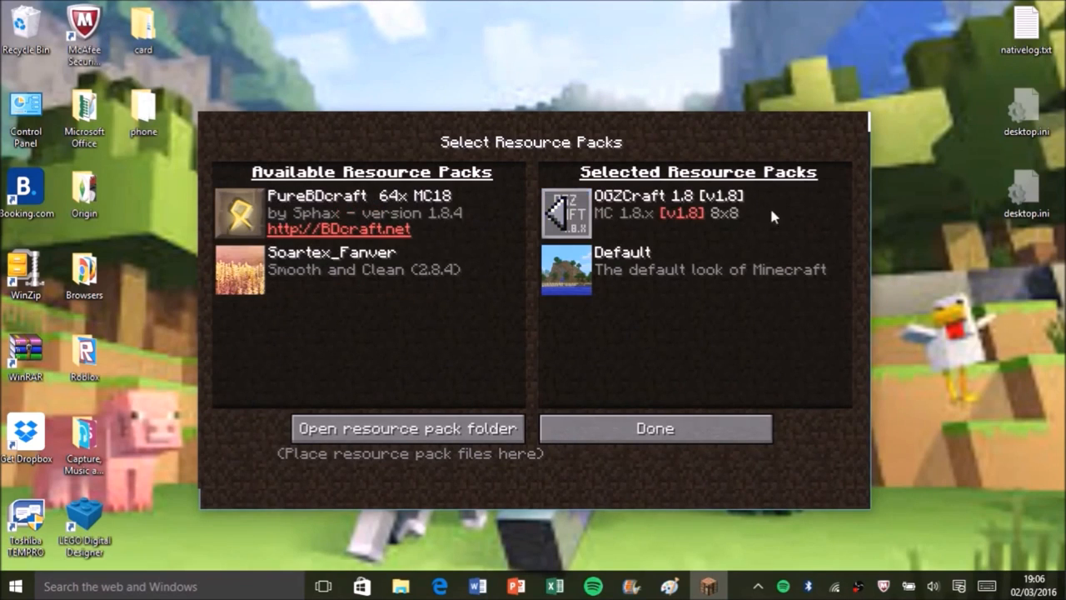
{"action": "mouse_move", "coordinate": [655, 433]}
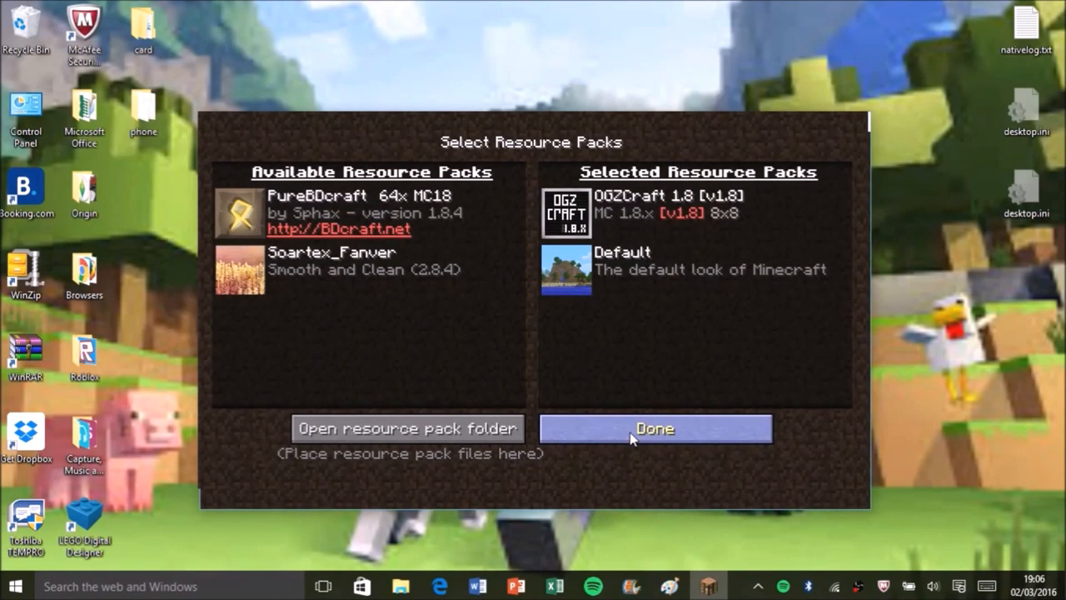
{"action": "mouse_move", "coordinate": [608, 392]}
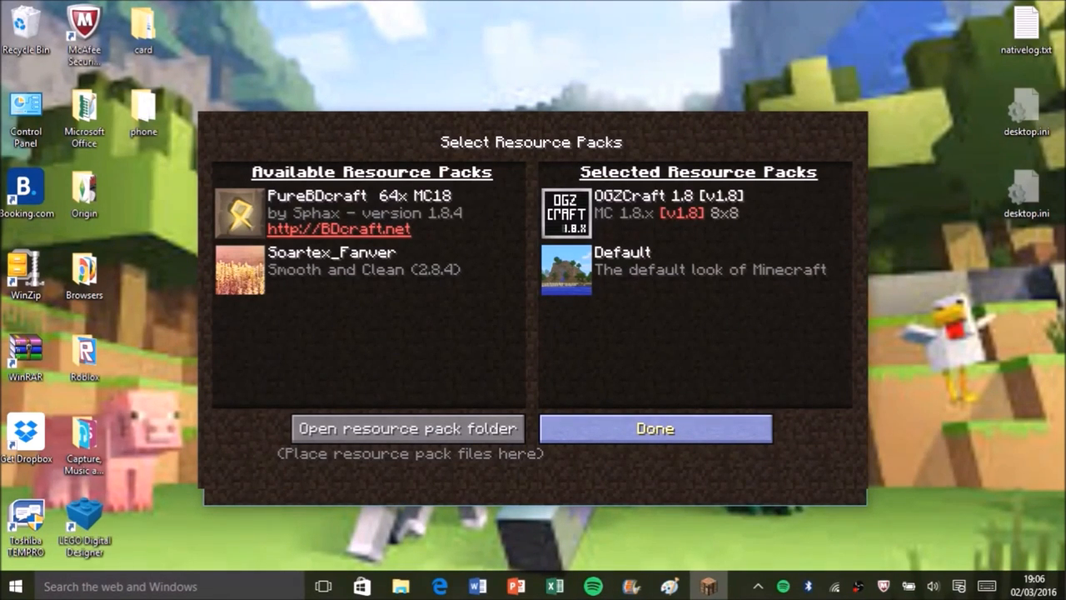
{"action": "left_click", "coordinate": [654, 427]}
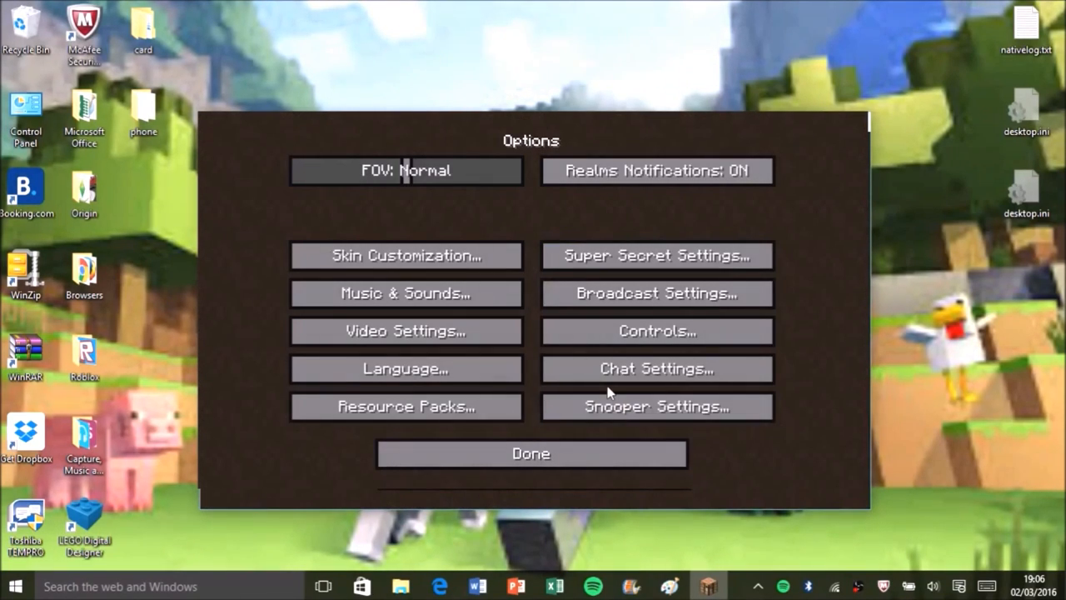
{"action": "mouse_move", "coordinate": [596, 442]}
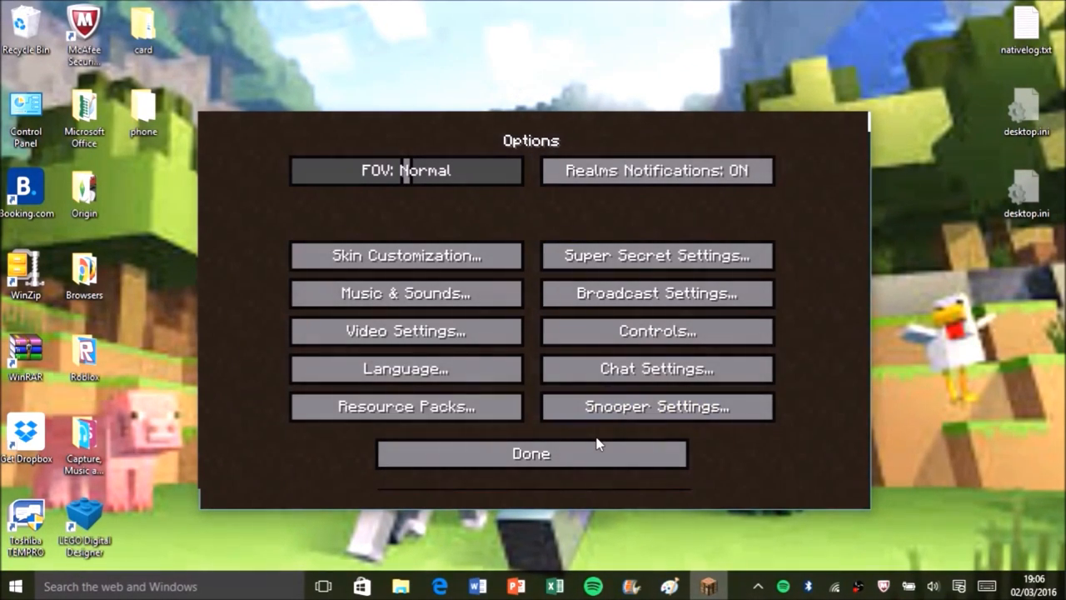
{"action": "left_click", "coordinate": [530, 453]}
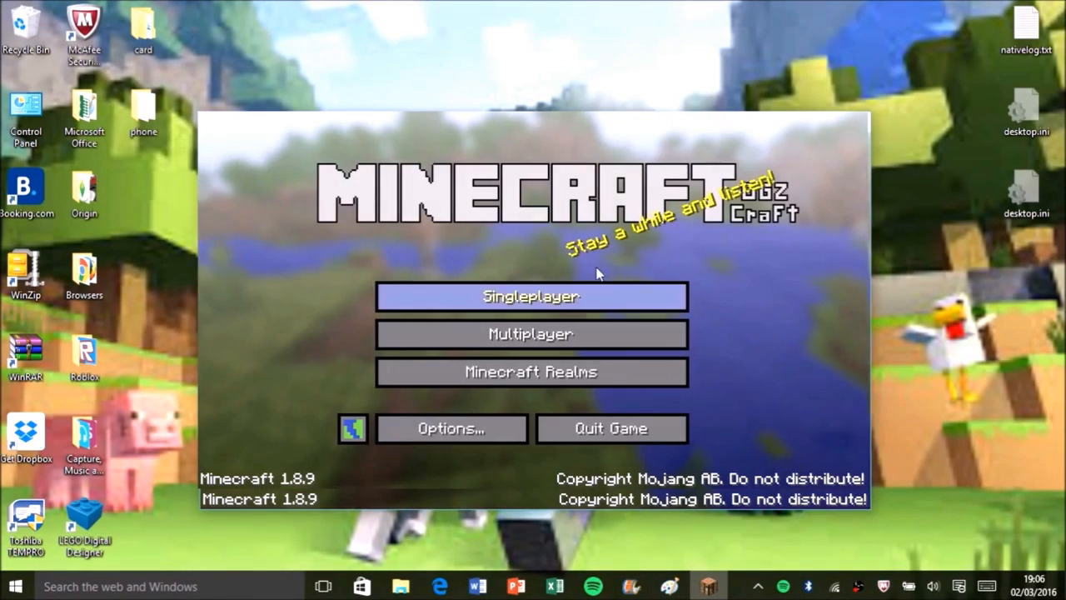
{"action": "mouse_move", "coordinate": [687, 219]}
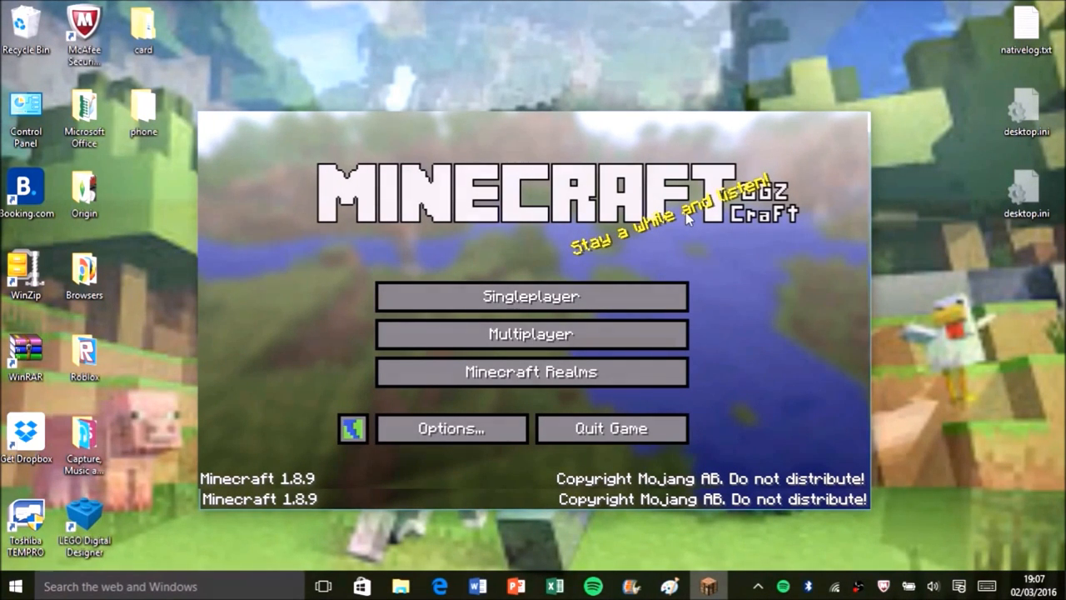
Turn Fullscreen on in Minecraft's Video Settings.
{"action": "left_click", "coordinate": [451, 428]}
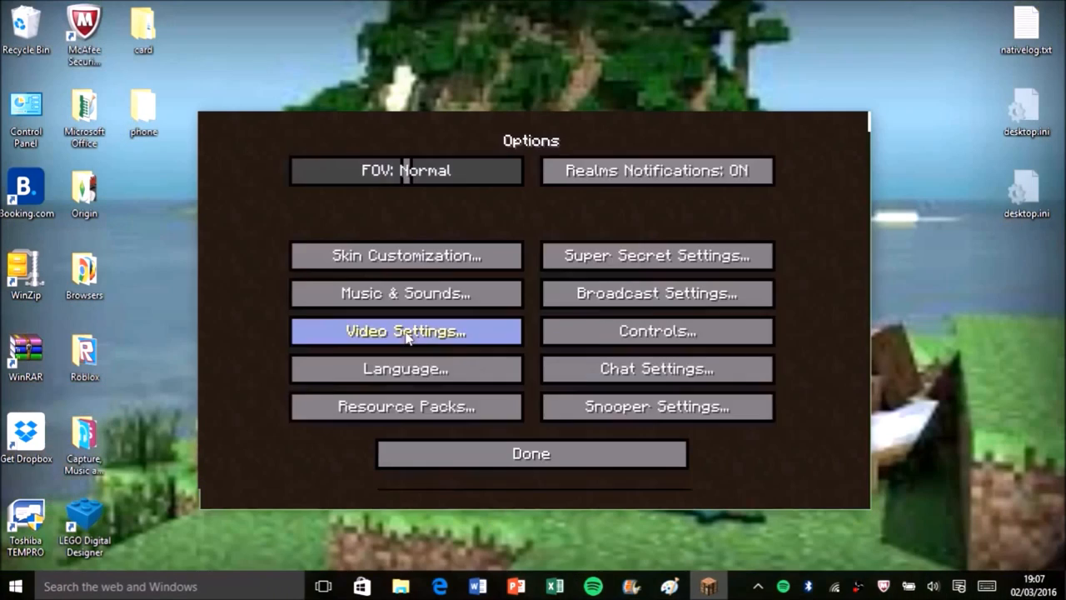
{"action": "left_click", "coordinate": [406, 331]}
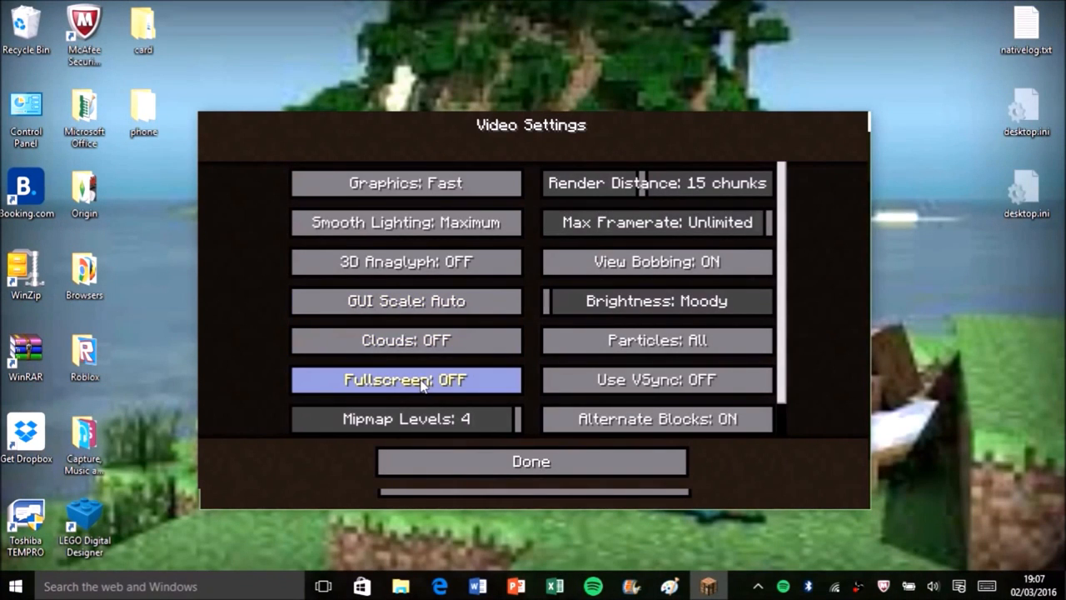
{"action": "left_click", "coordinate": [531, 461]}
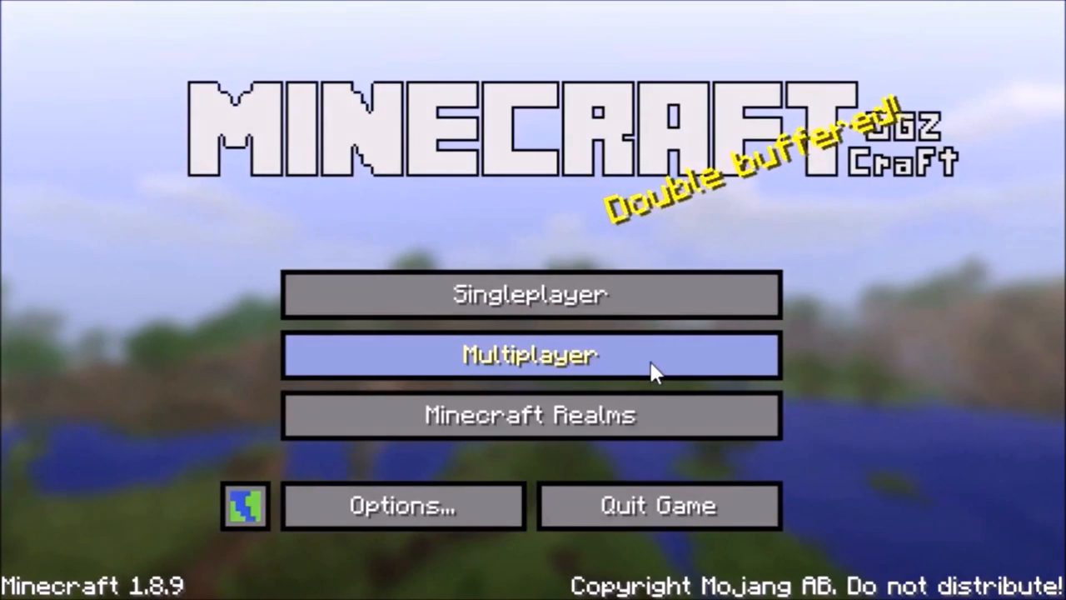
{"action": "mouse_move", "coordinate": [598, 367]}
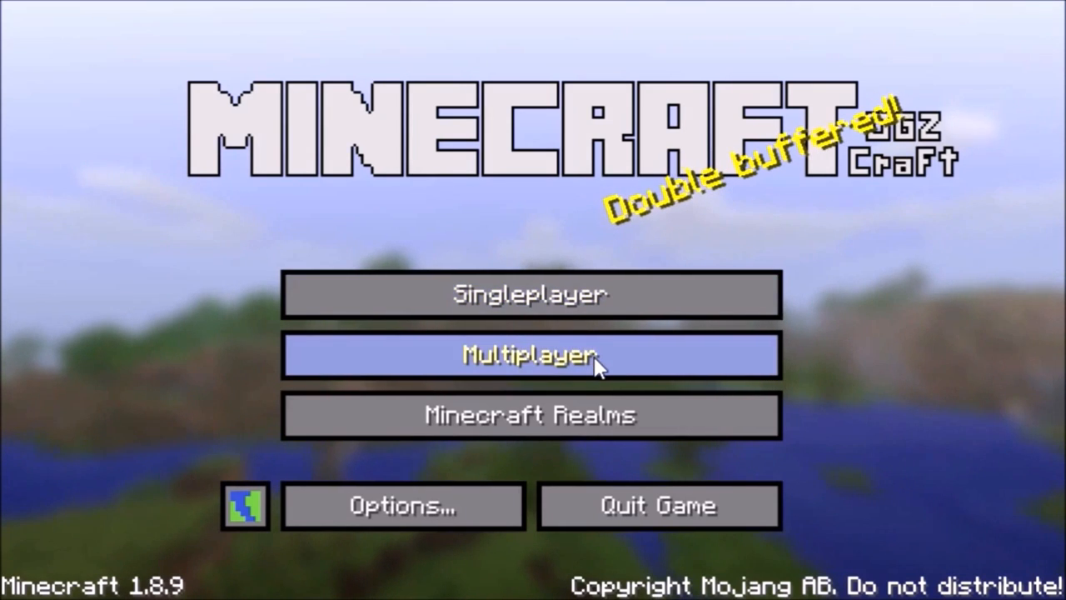
Enter Singleplayer to load the texture-test world for previewing OGZCraft textures.
{"action": "left_click", "coordinate": [530, 294]}
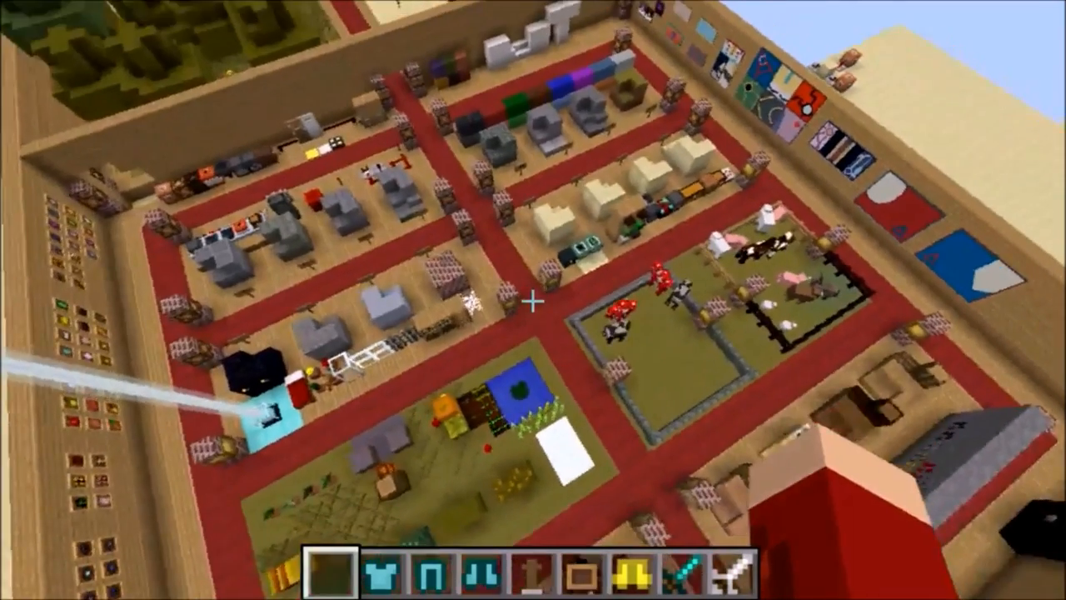
{"action": "mouse_move", "coordinate": [533, 300]}
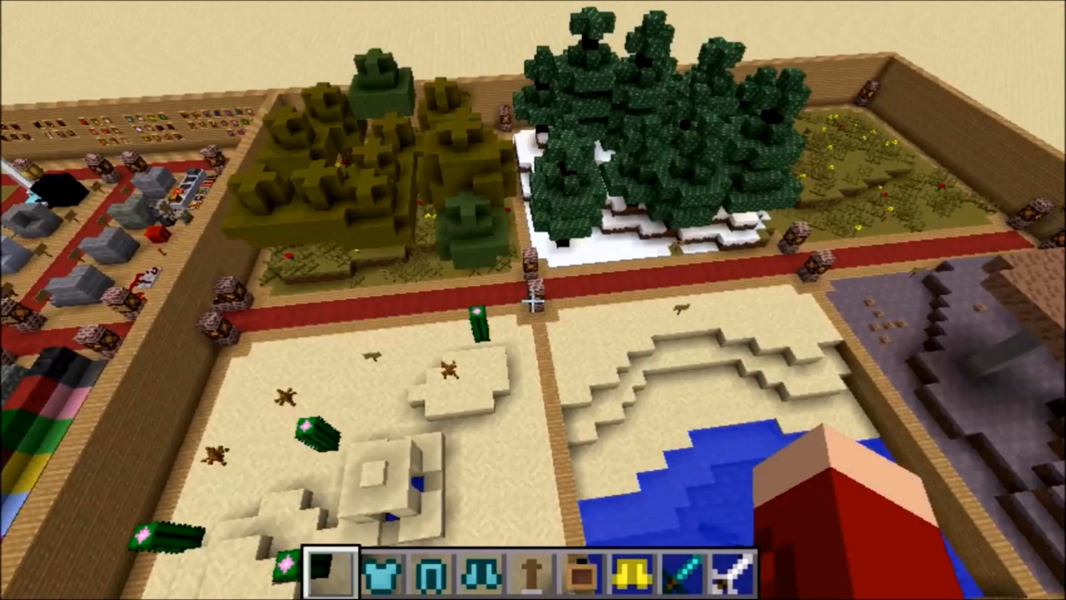
{"action": "key", "text": "F3"}
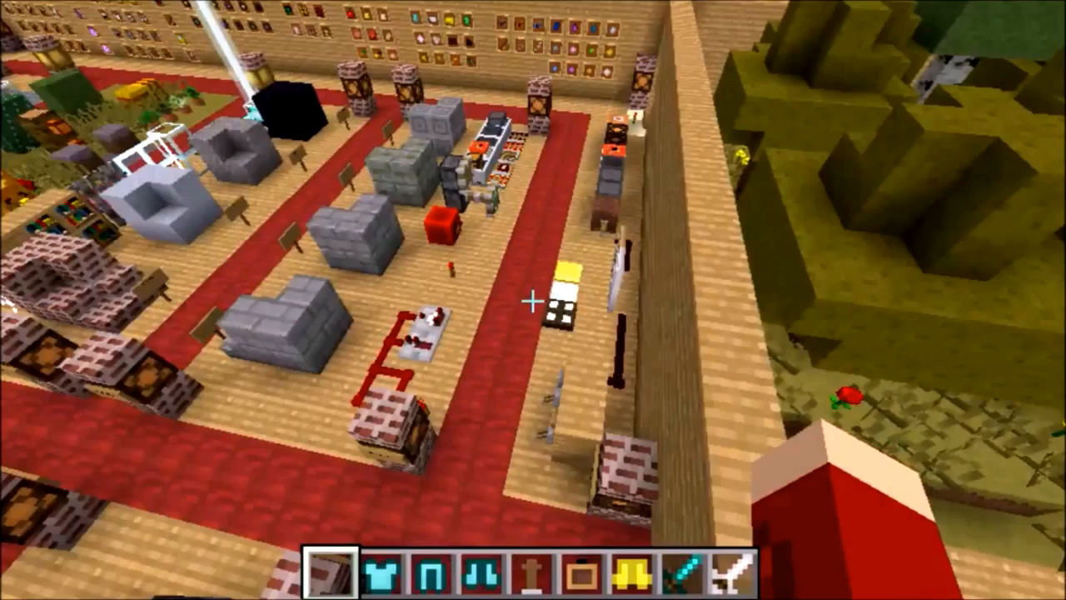
{"action": "mouse_move", "coordinate": [533, 299]}
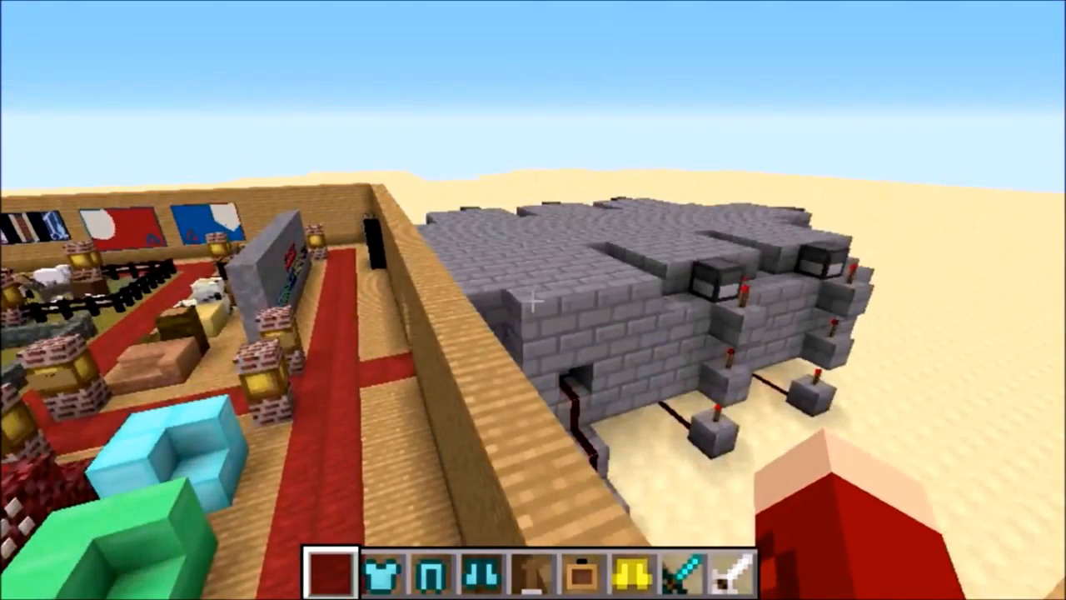
{"action": "mouse_move", "coordinate": [533, 299]}
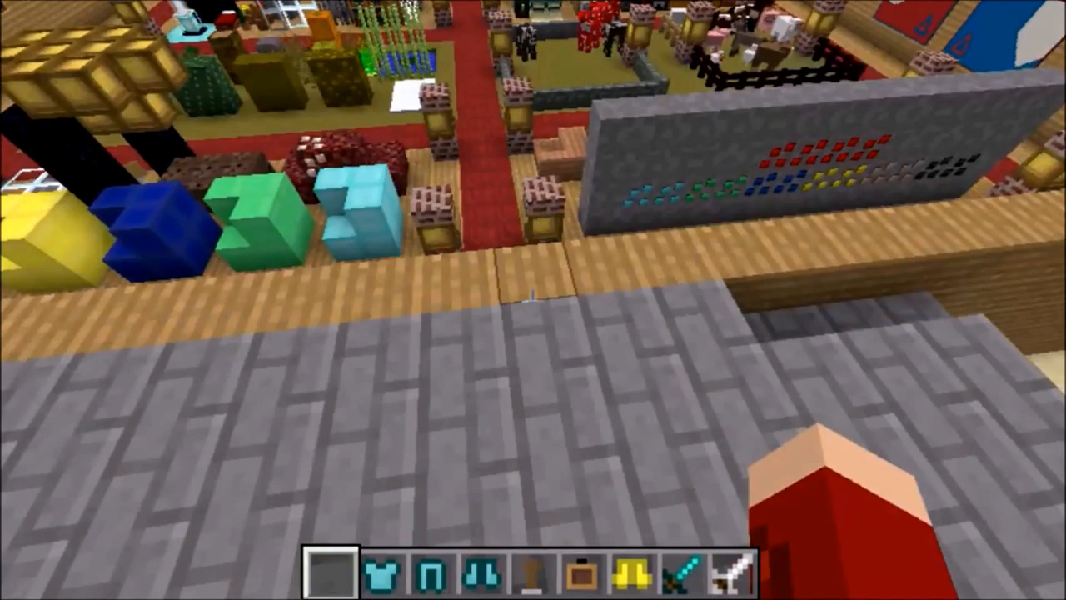
{"action": "key", "text": "e"}
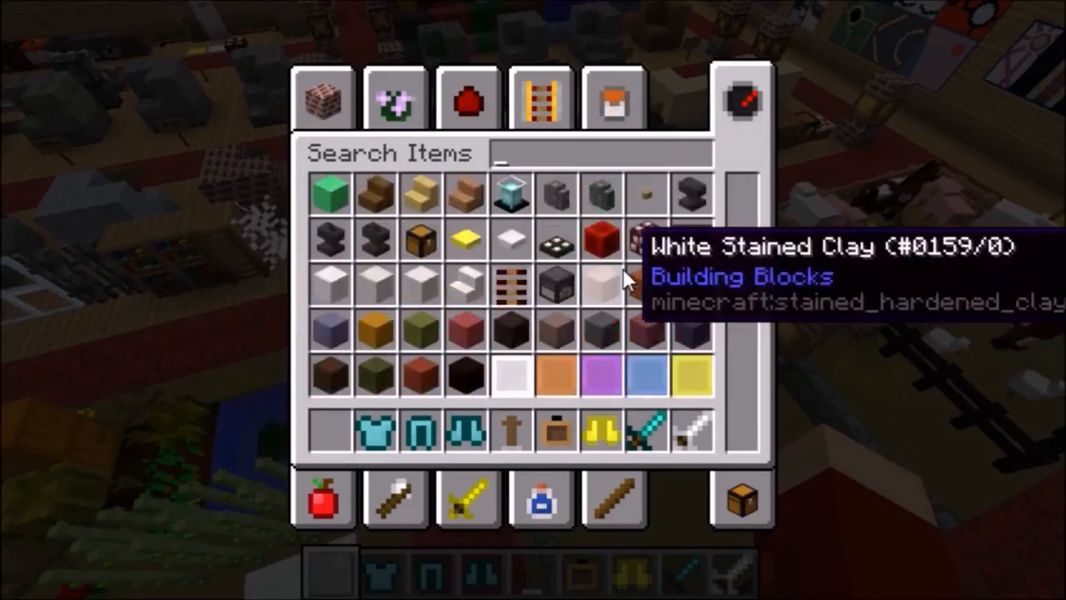
{"action": "key", "text": "Escape"}
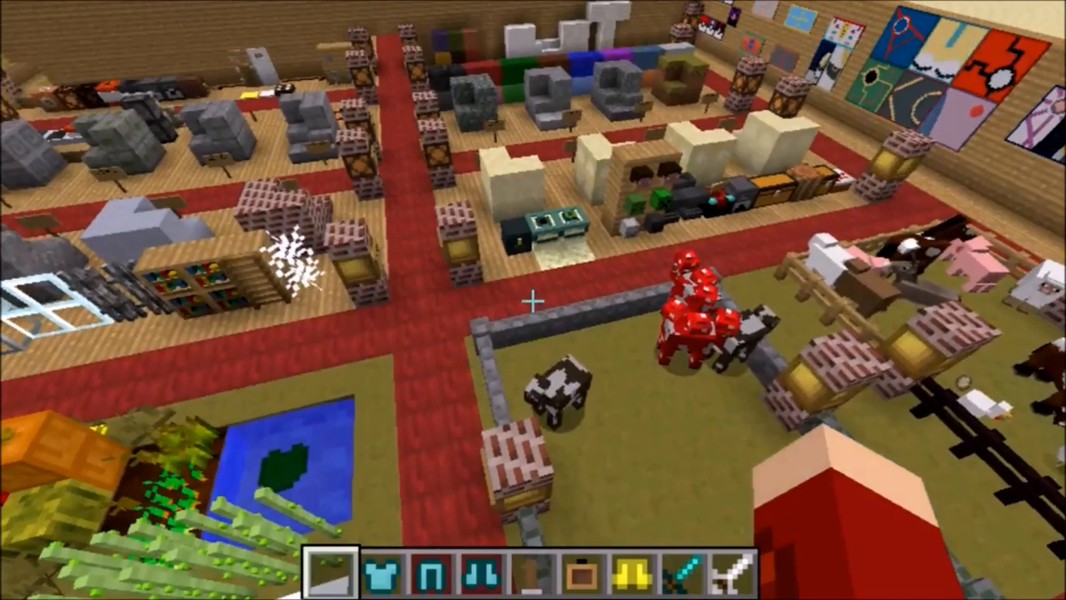